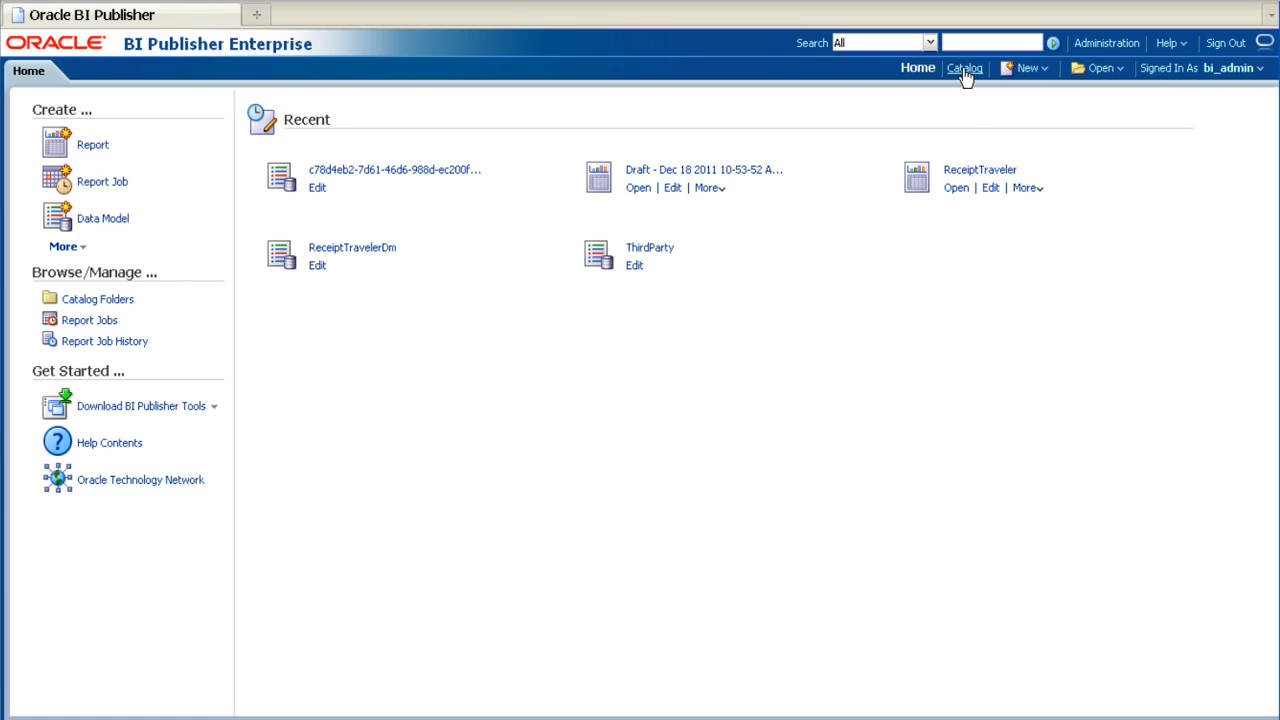
Browse the catalog to Shared Folders > Financials > Transaction Tax > UK > Data Models
left_click(964, 68)
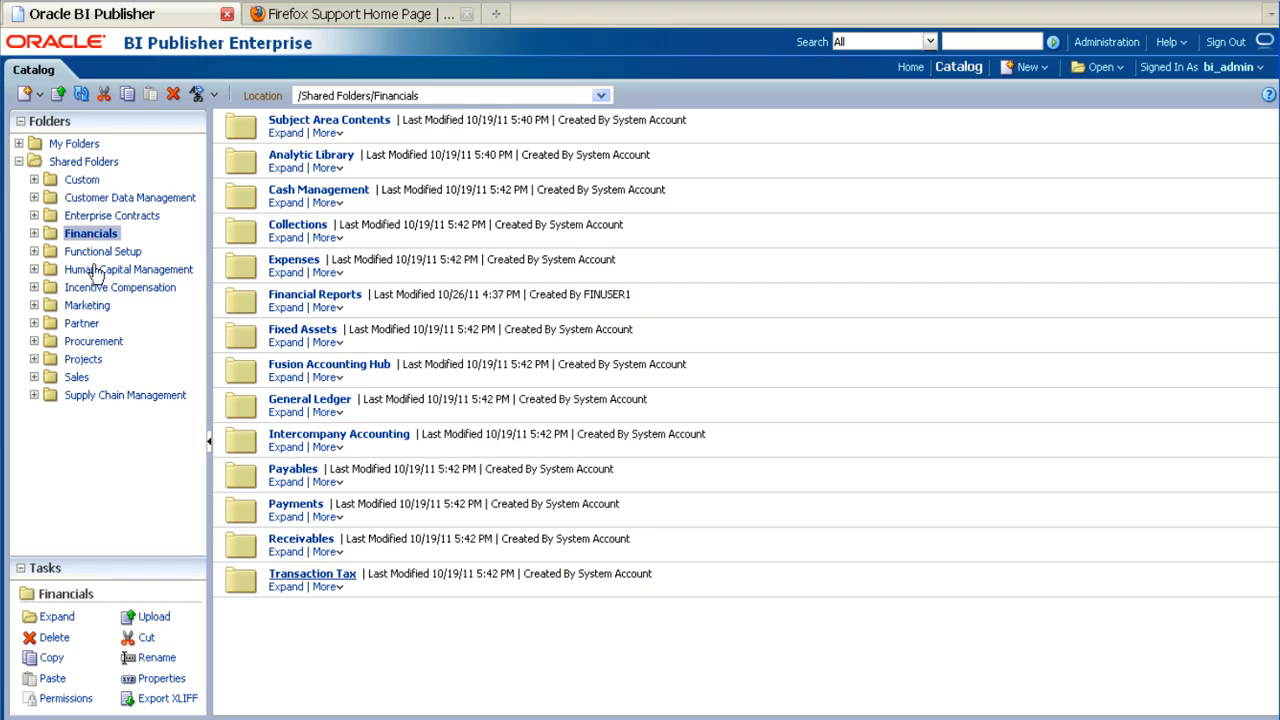
left_click(312, 572)
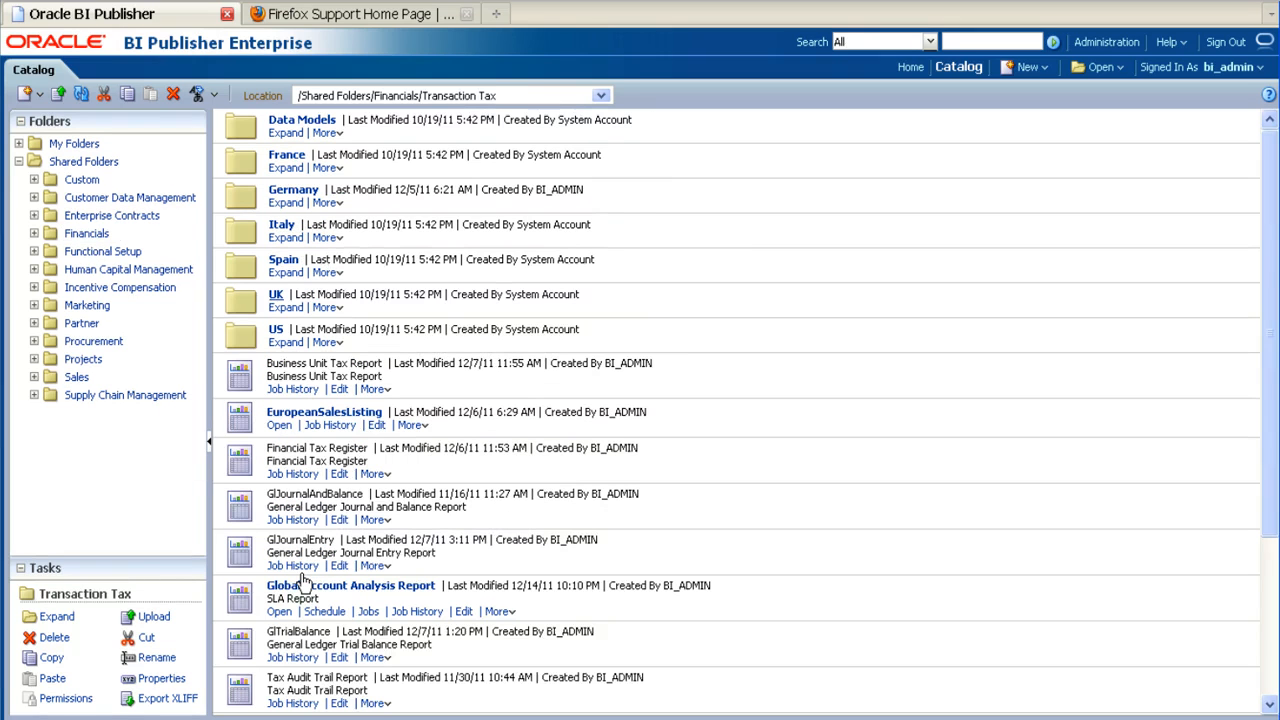
mouse_move(276, 300)
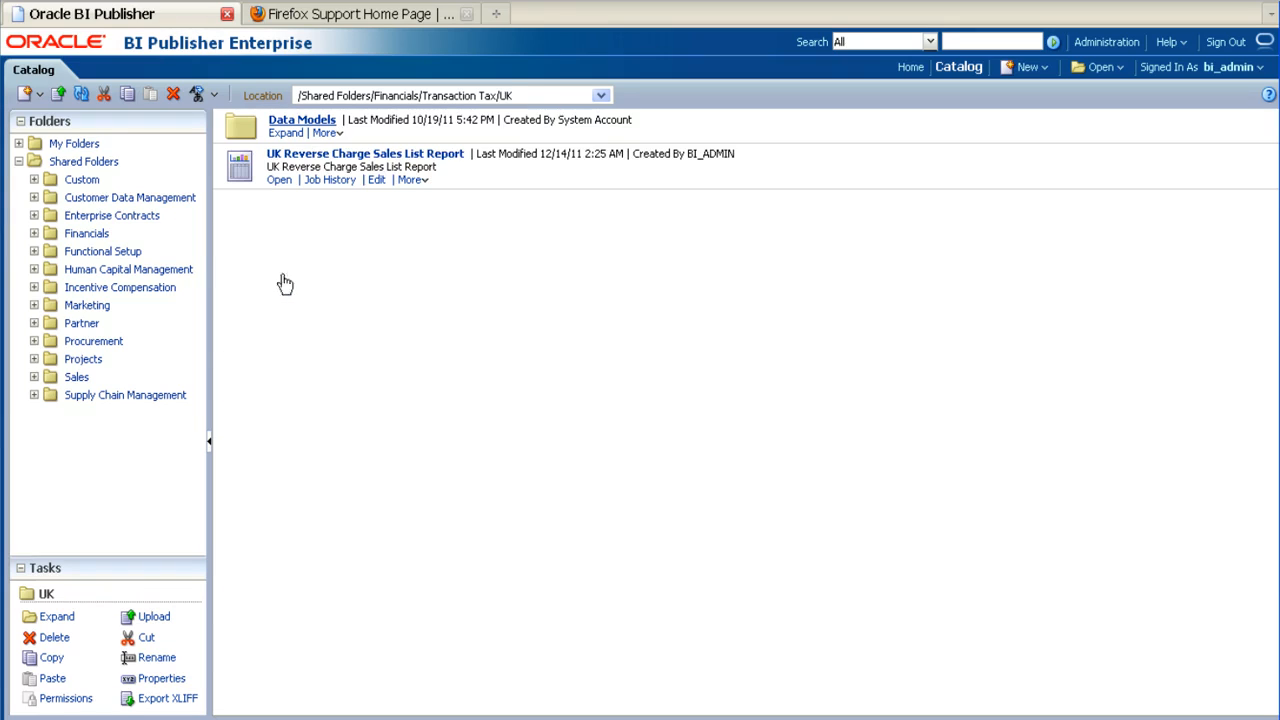
left_click(300, 120)
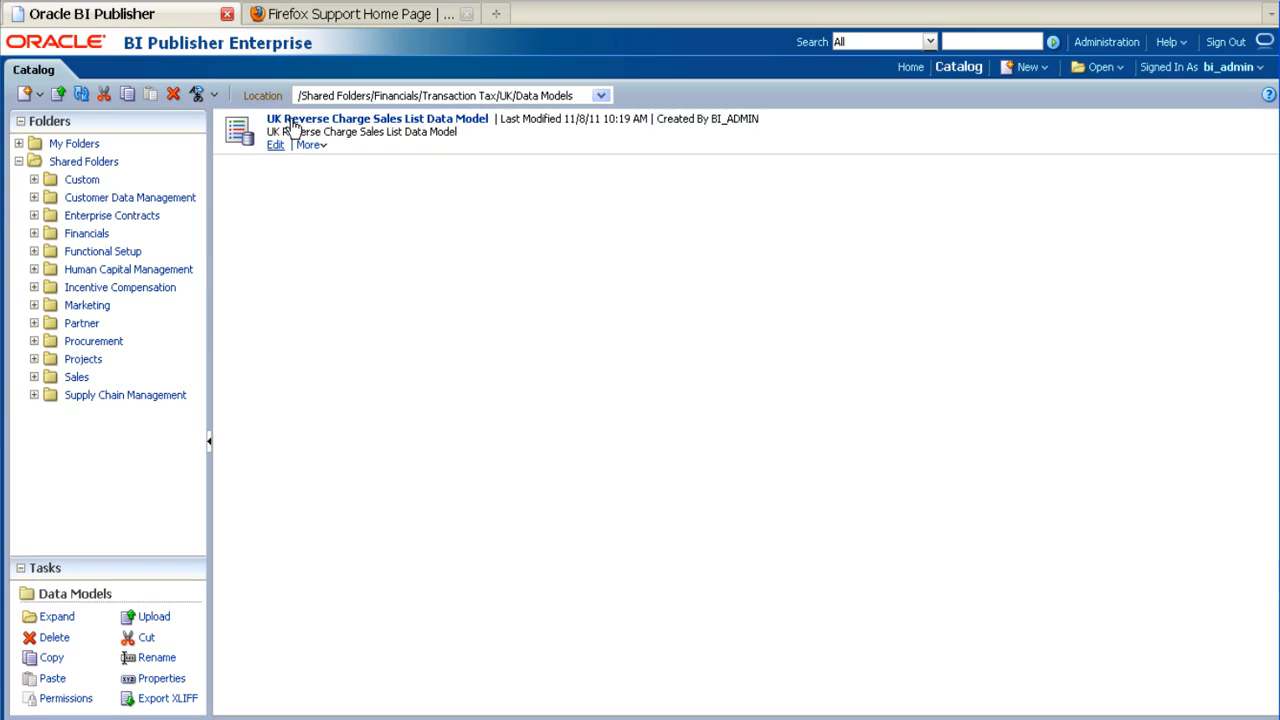
mouse_move(276, 152)
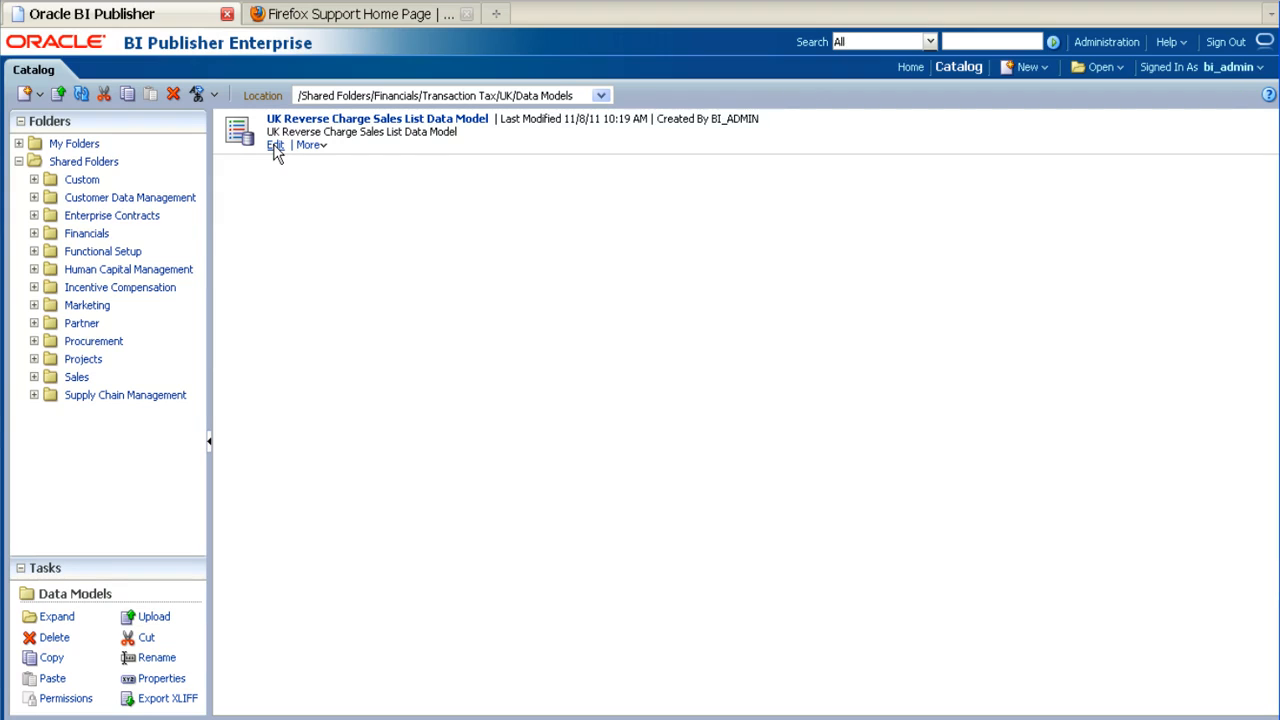
Generate XML output from the UK Reverse Charge Sales List data model and show its output options
left_click(274, 144)
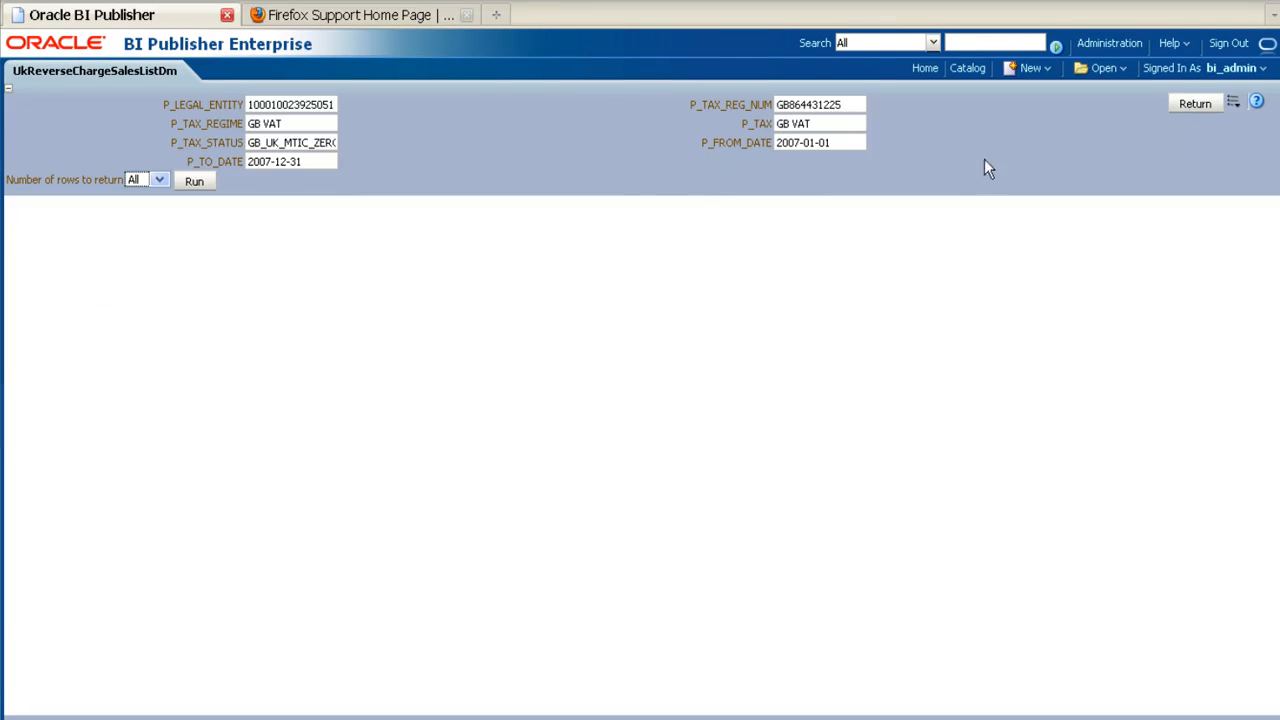
mouse_move(252, 188)
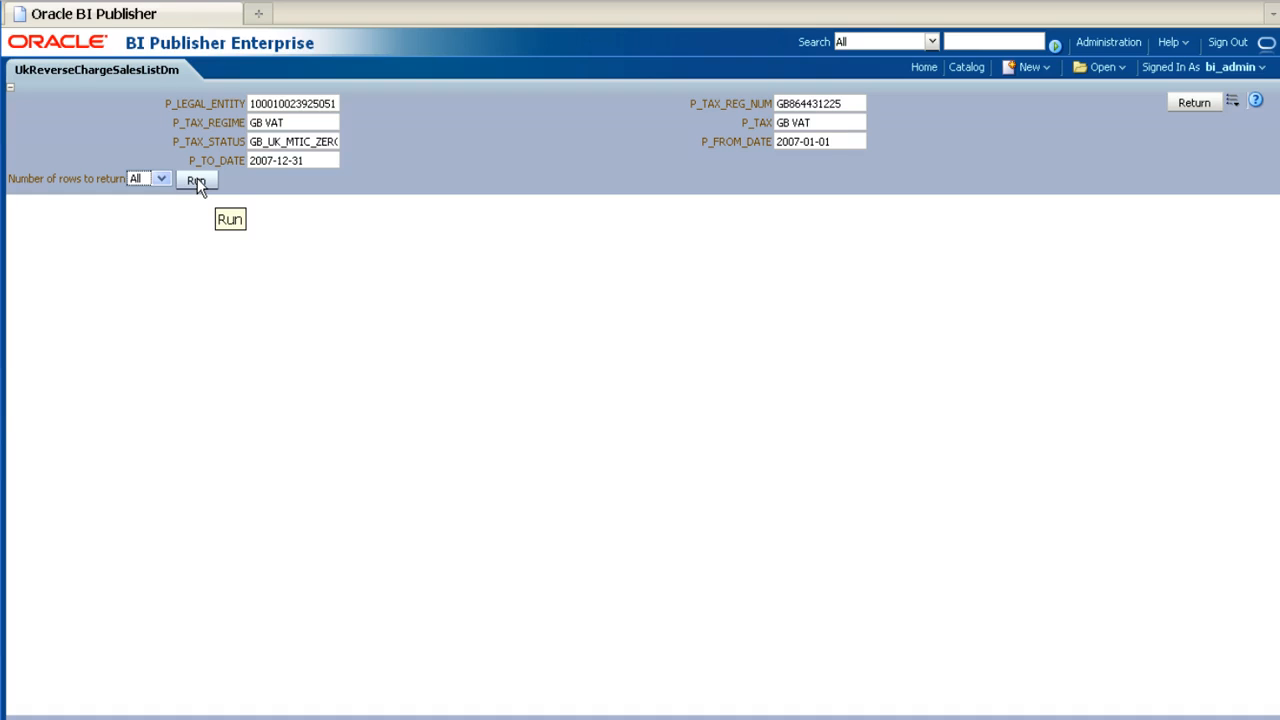
left_click(196, 180)
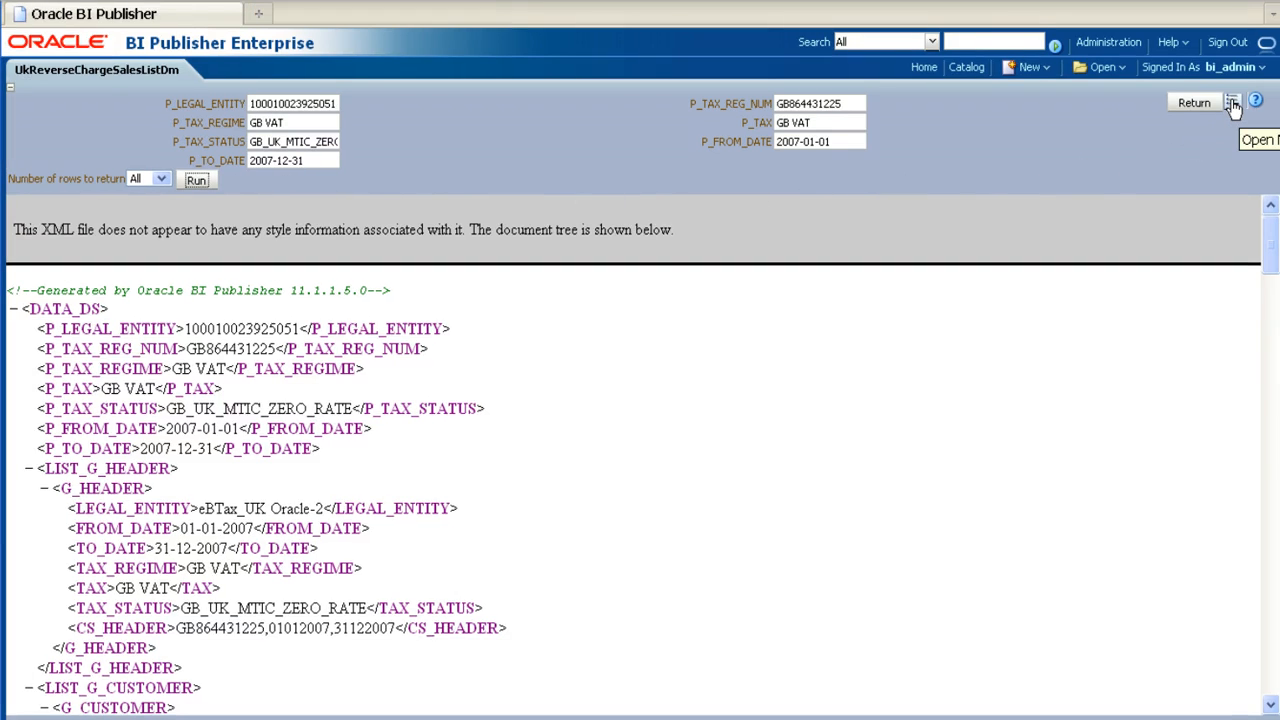
mouse_move(1236, 104)
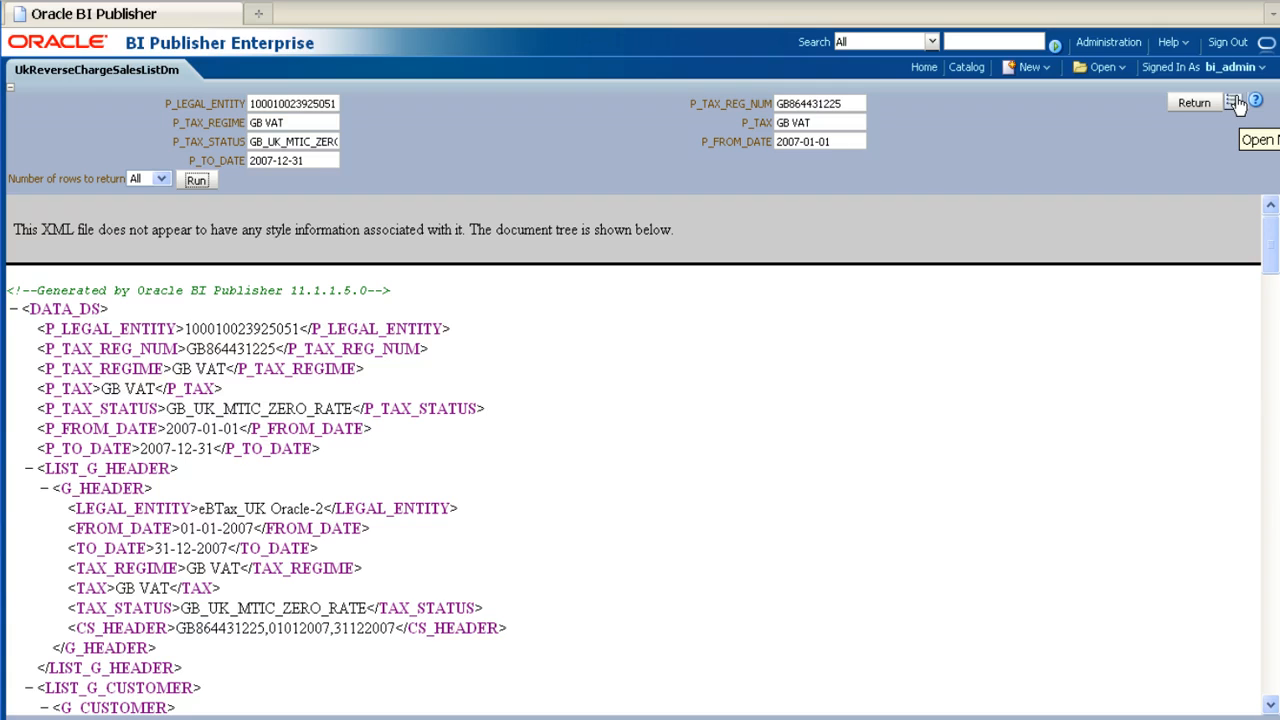
left_click(1232, 102)
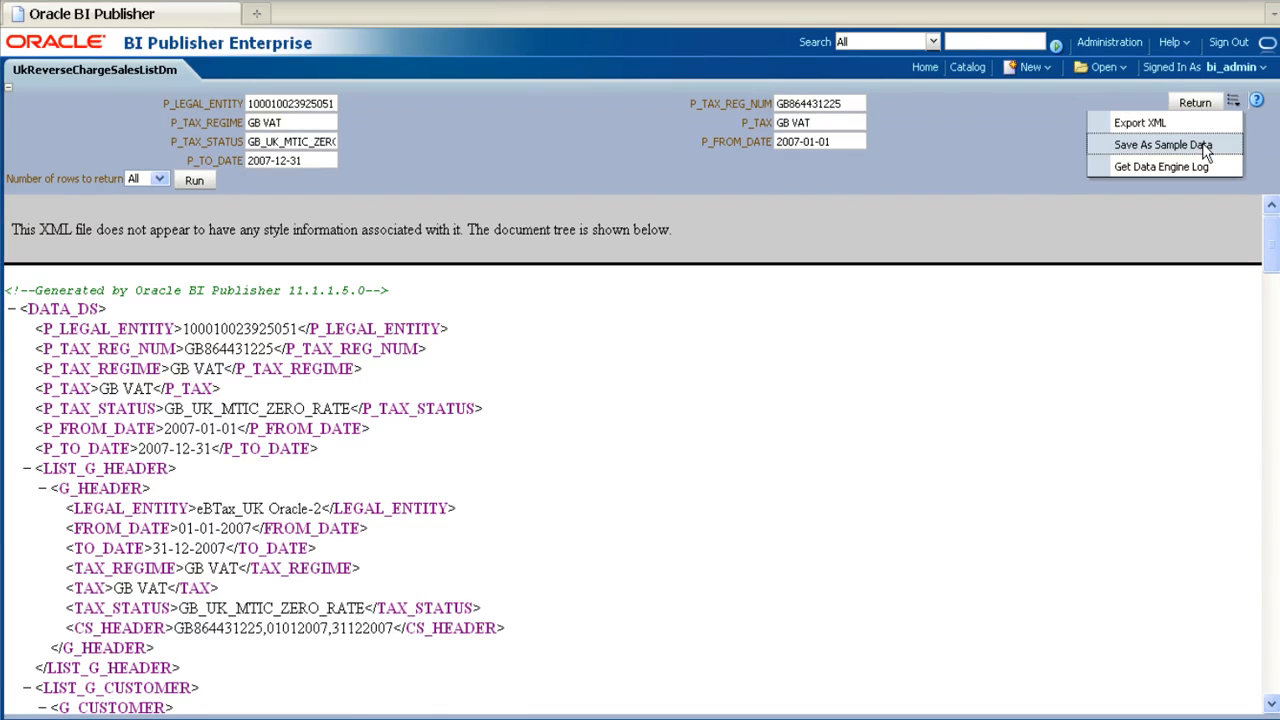
Save the XML output as the data model's sample data and go back to the catalog's UK folder
left_click(1196, 102)
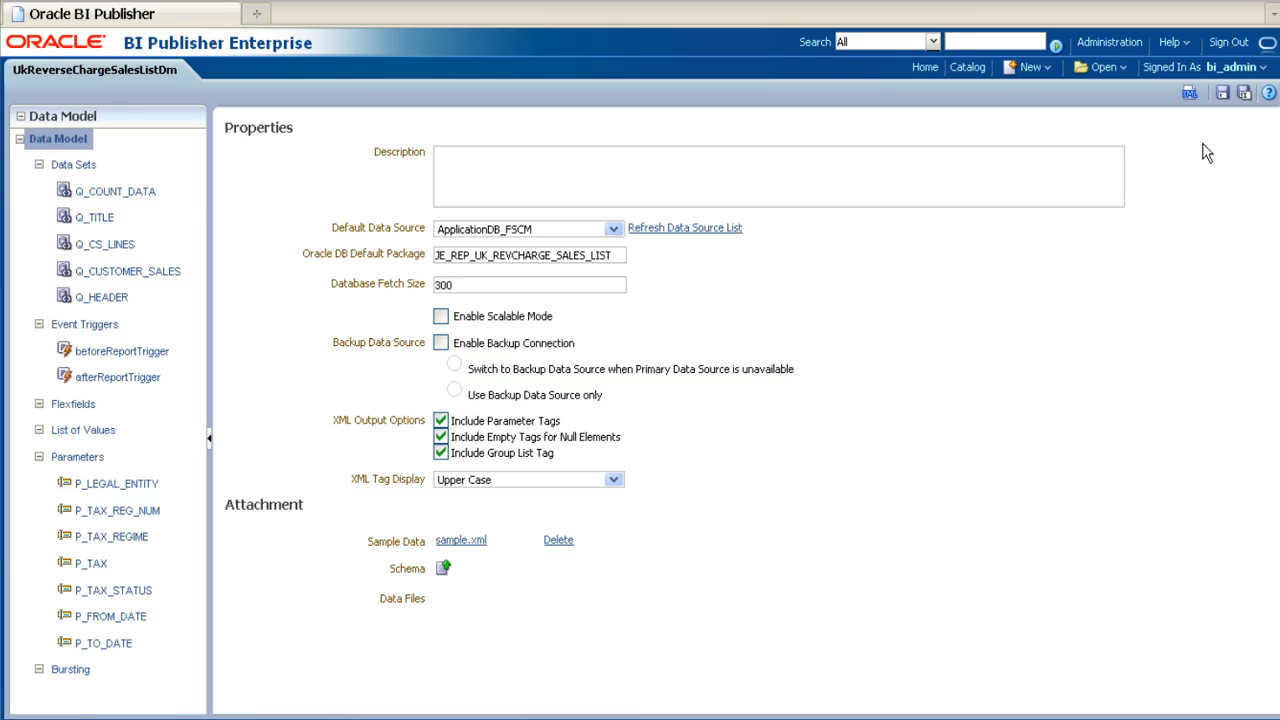
mouse_move(968, 68)
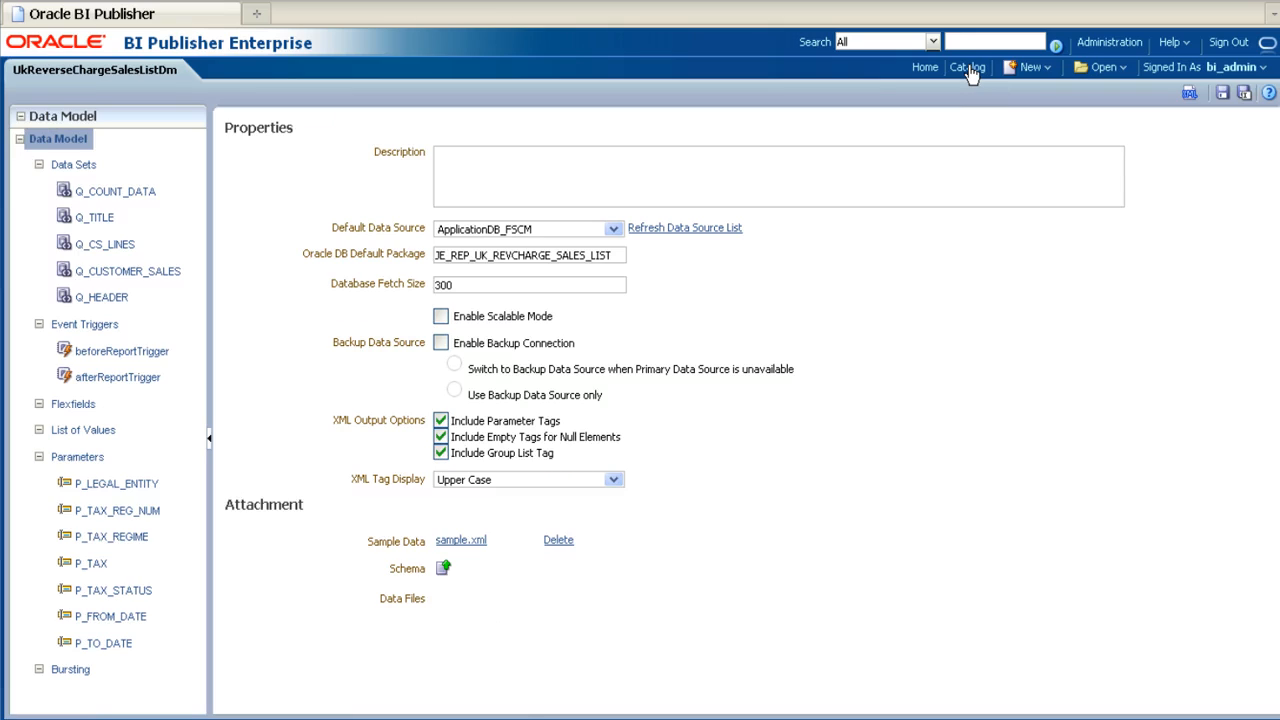
left_click(960, 68)
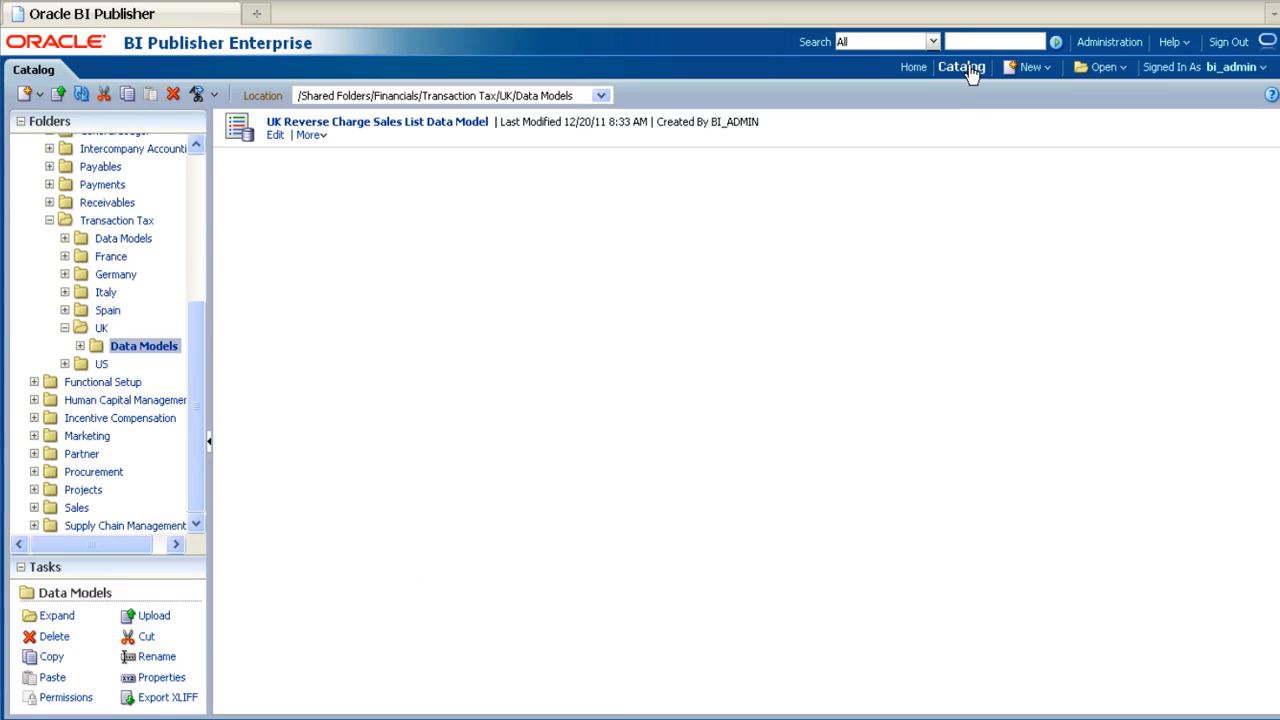
mouse_move(416, 280)
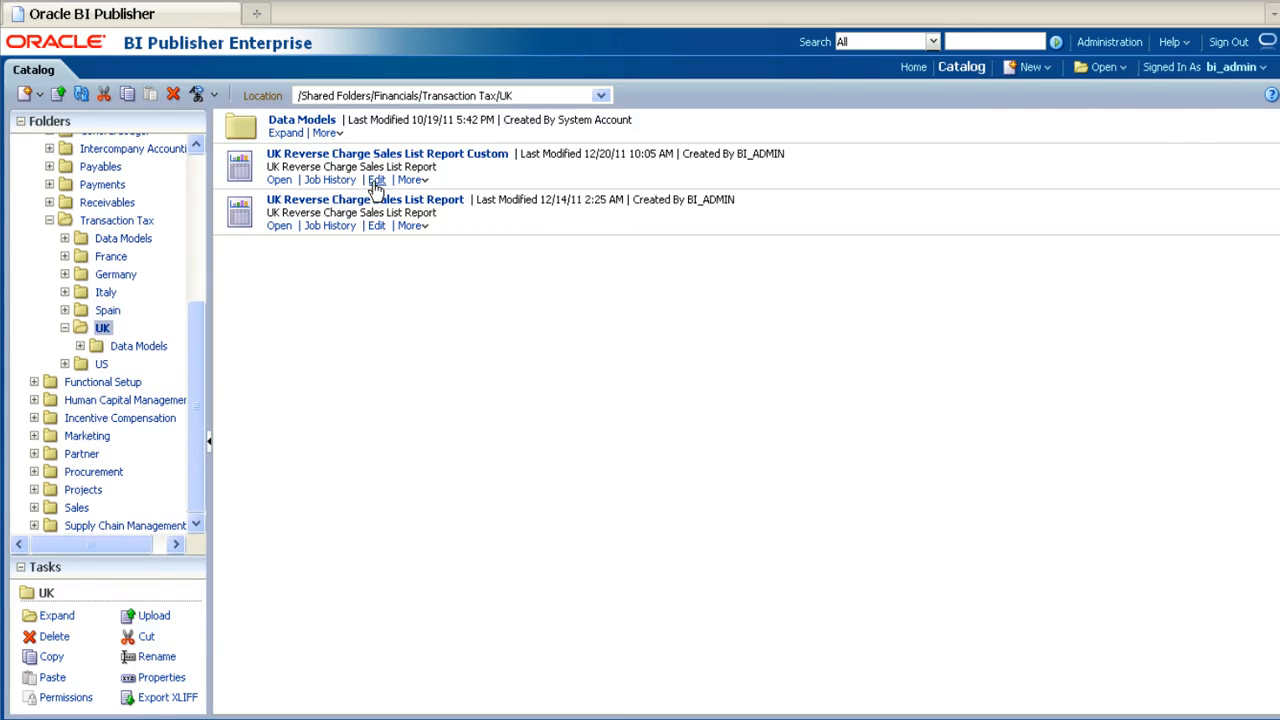
Edit UK Reverse Charge Sales List Report Custom and start a new Blank (Portrait) layout
left_click(376, 180)
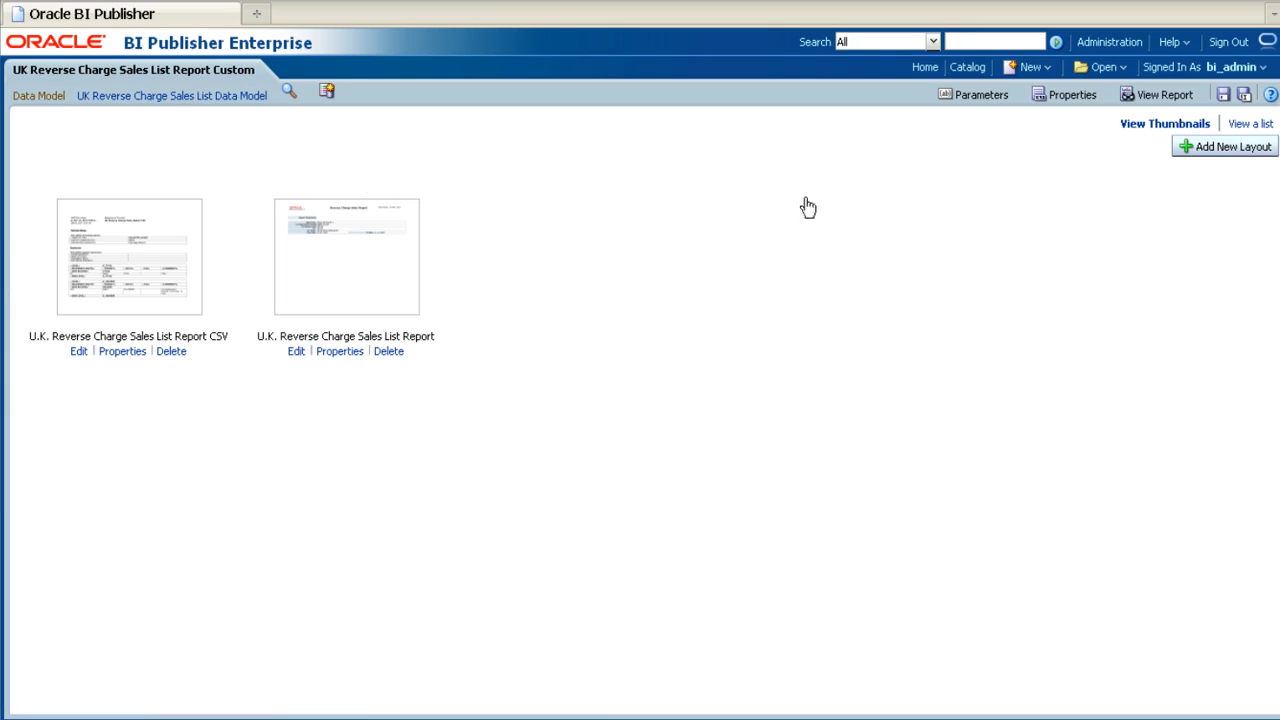
mouse_move(1218, 152)
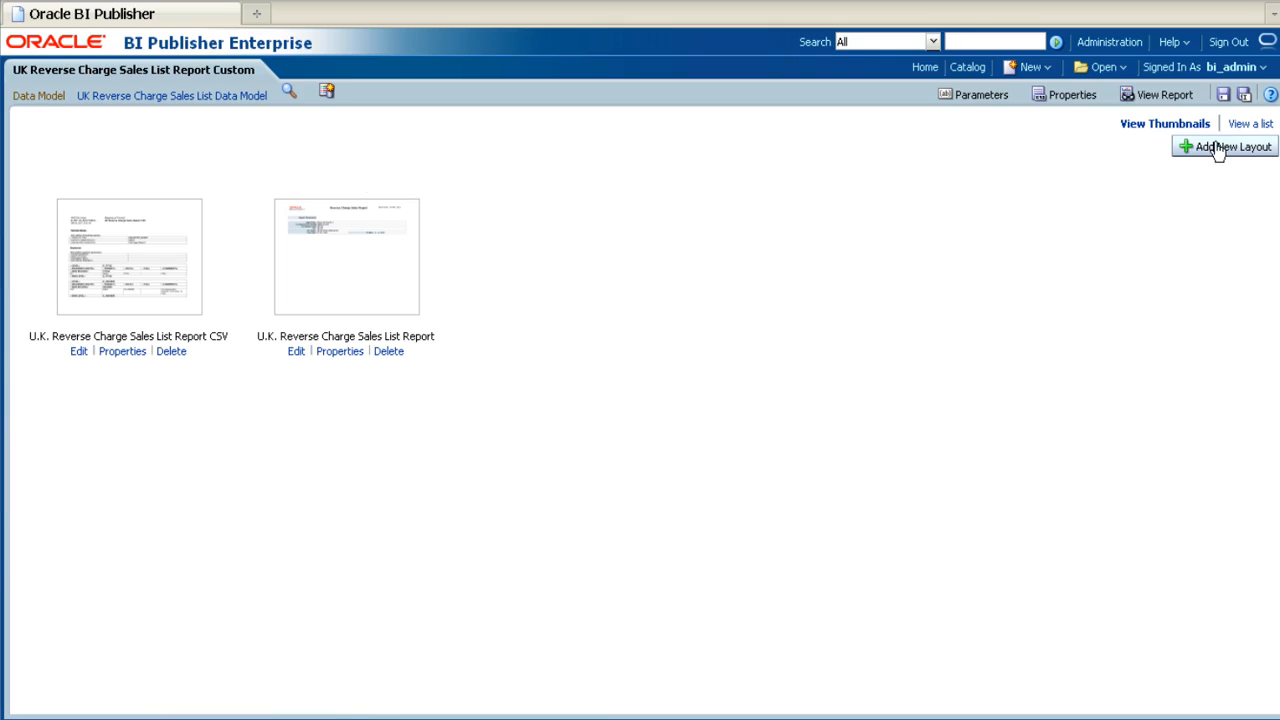
left_click(1224, 146)
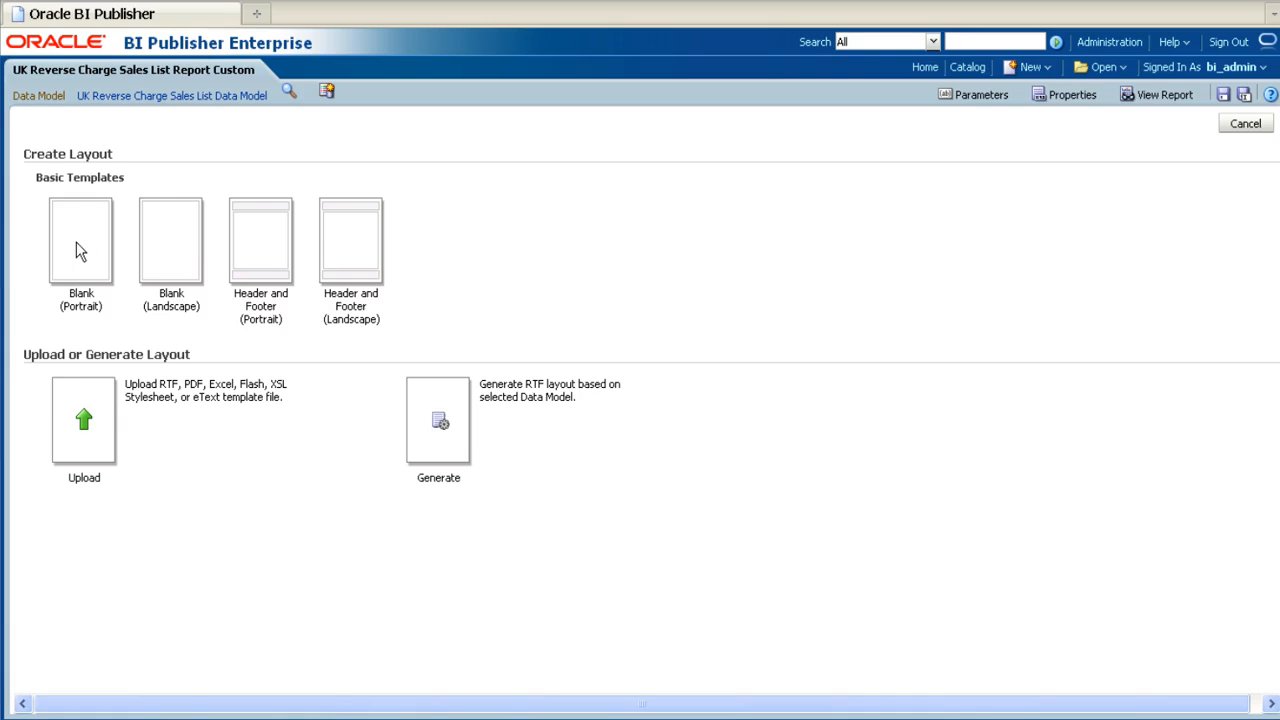
left_click(80, 240)
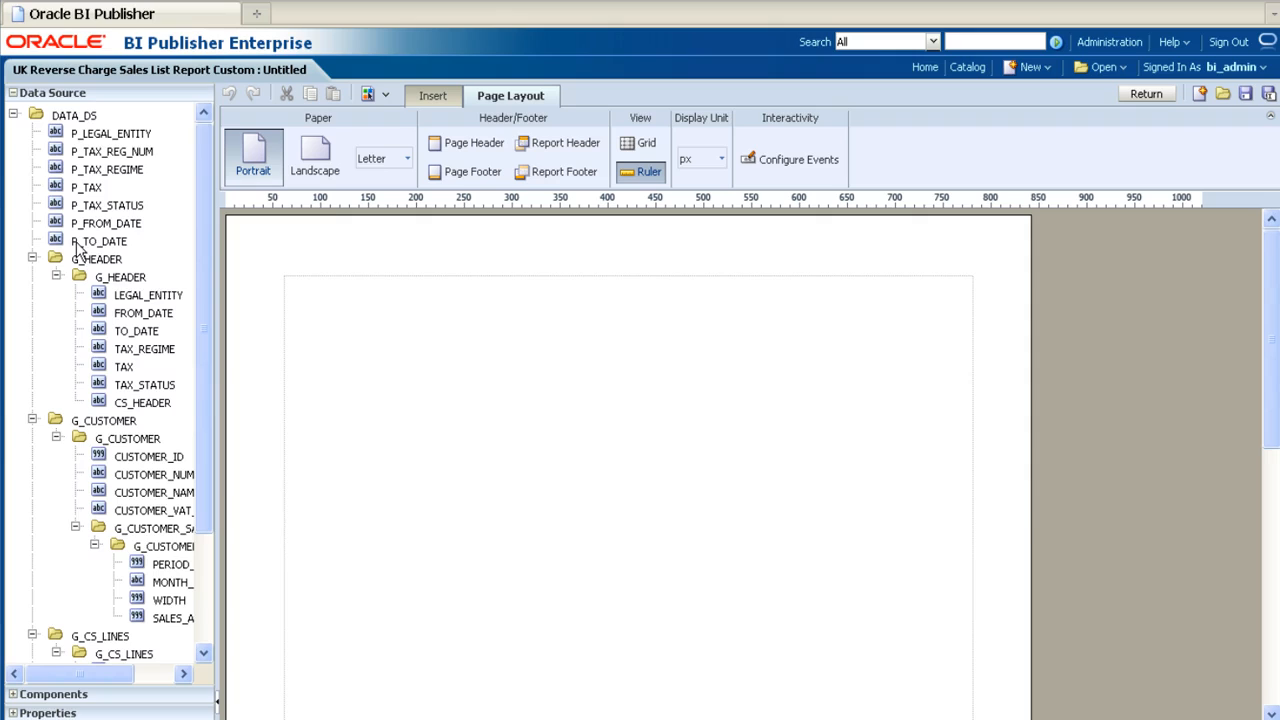
mouse_move(470, 148)
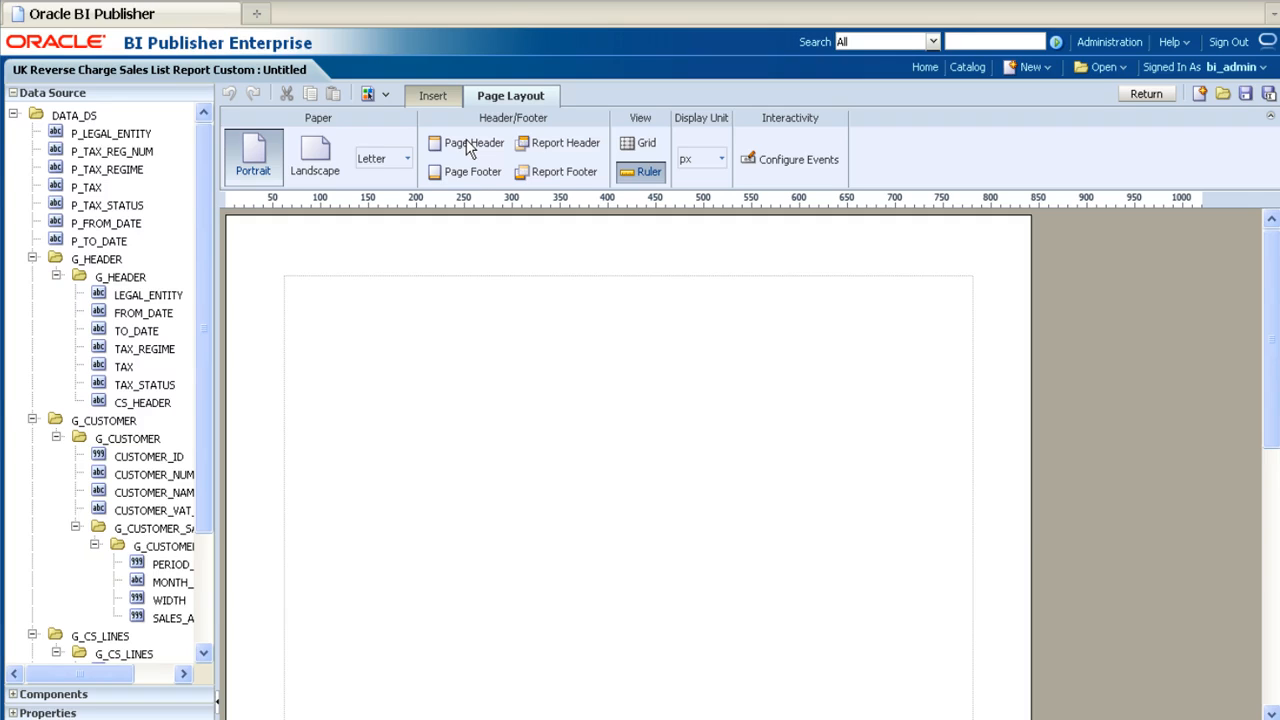
Enable a Page Header on the layout and show the insertable Components
left_click(464, 144)
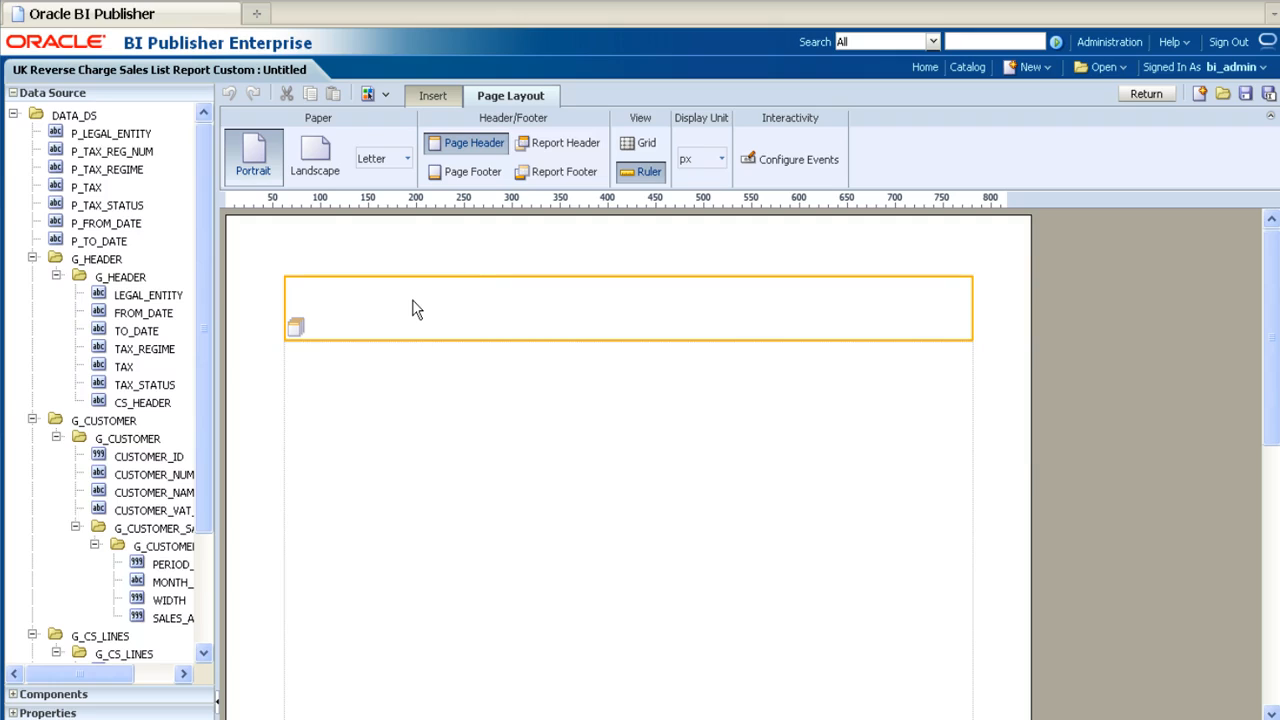
mouse_move(436, 112)
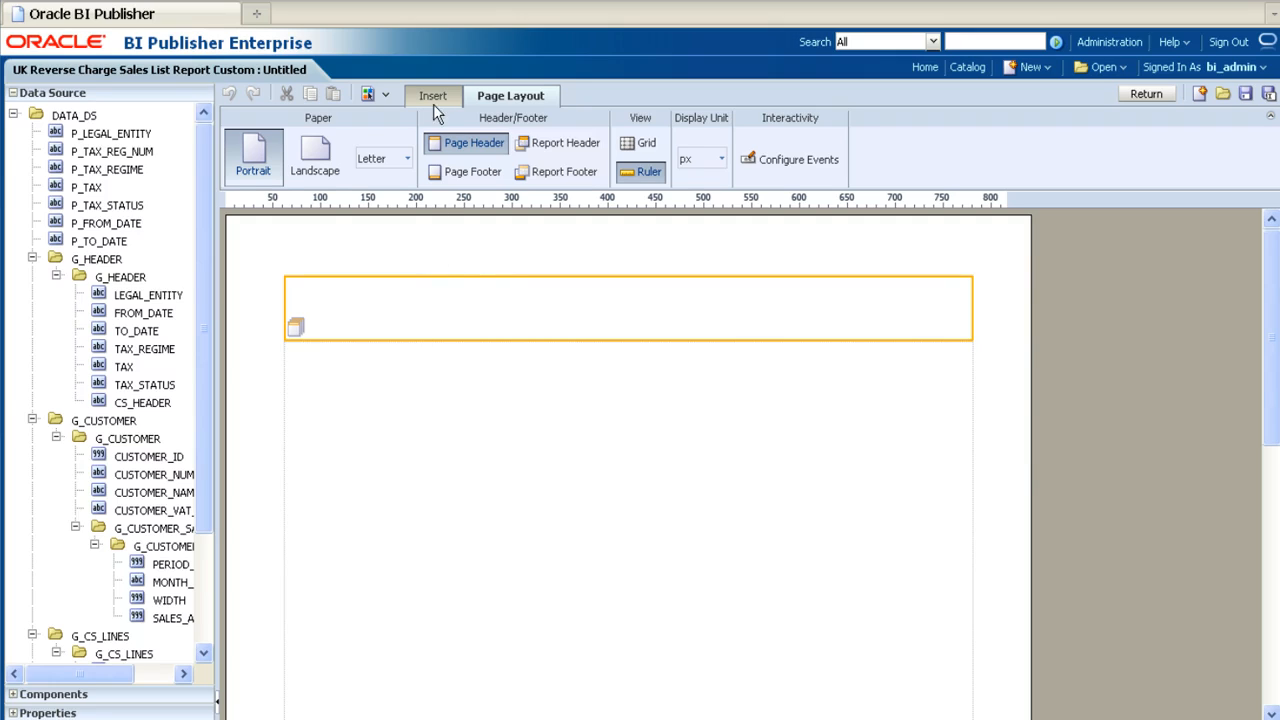
left_click(432, 96)
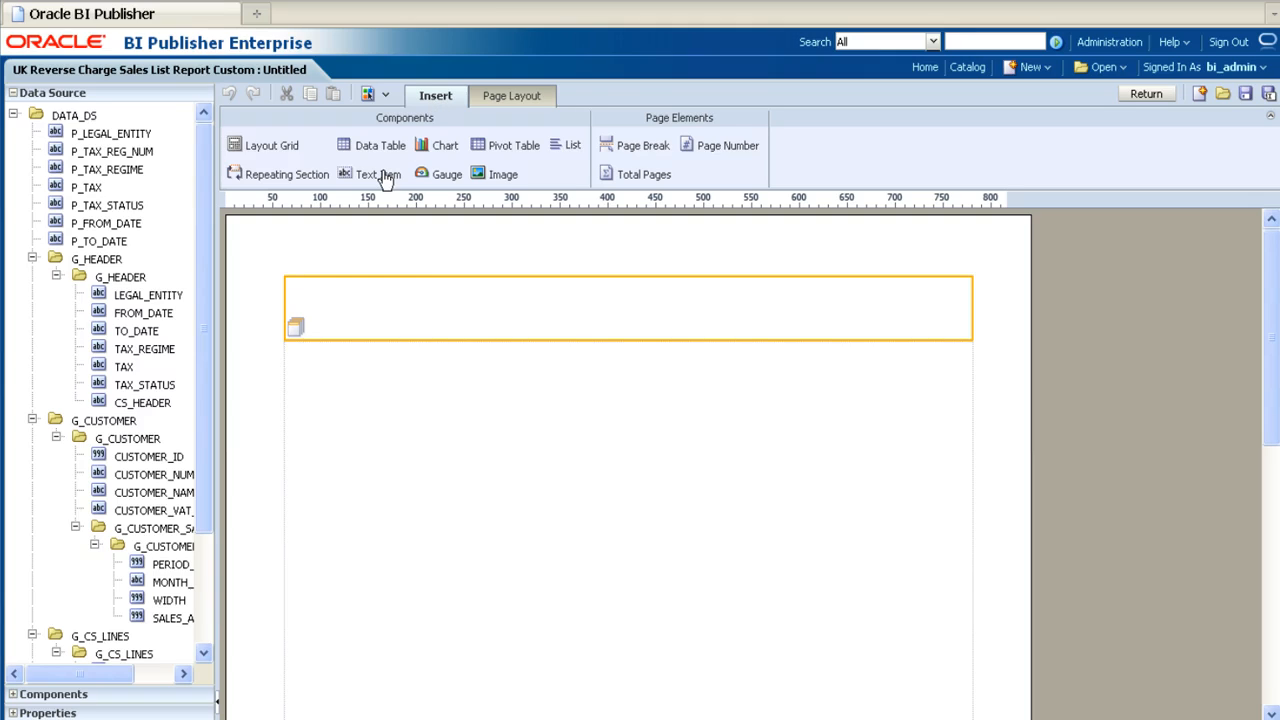
Add a centred, bold, 16pt 'UK Customer Listing' text item in the page header
left_click(368, 172)
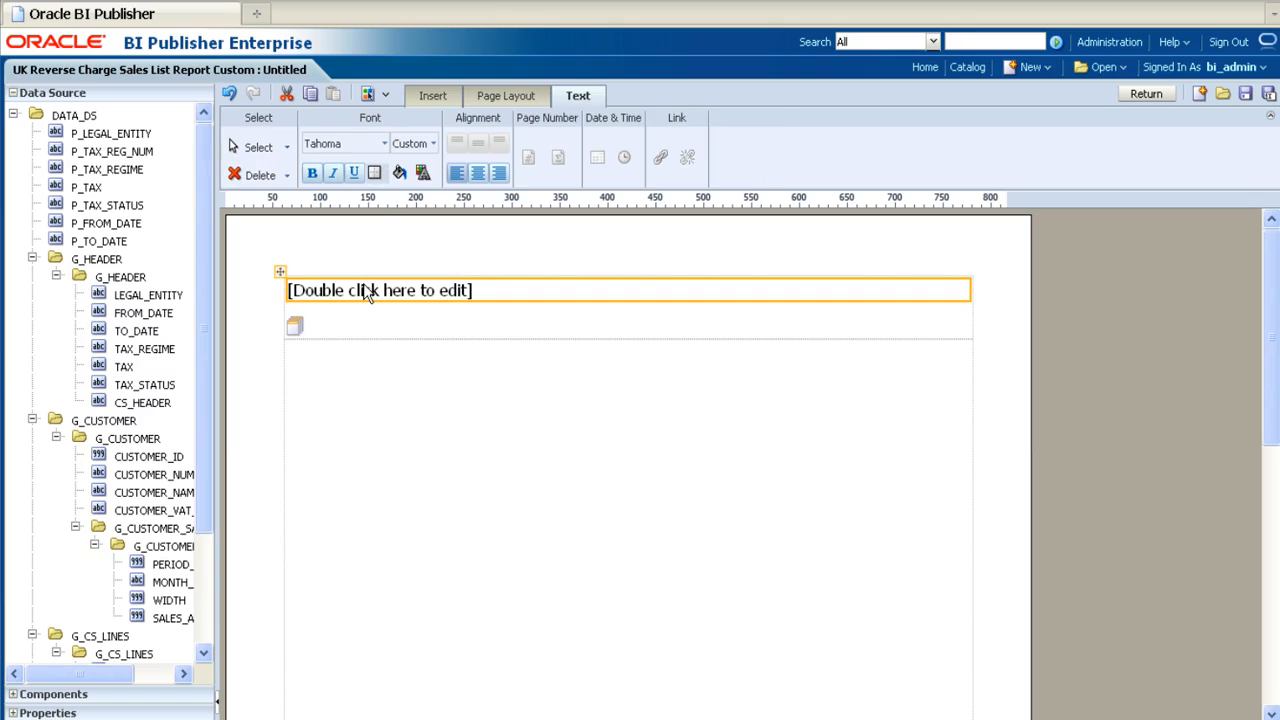
type("UK Customer Listing")
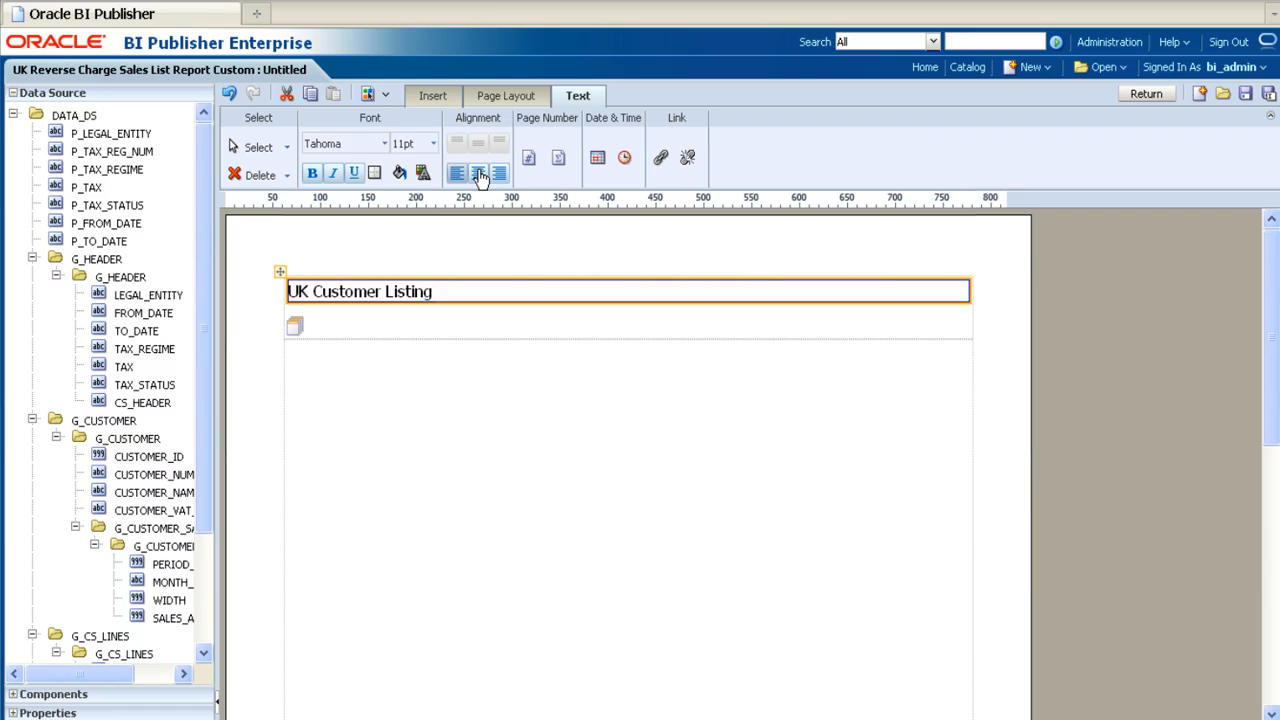
left_click(478, 172)
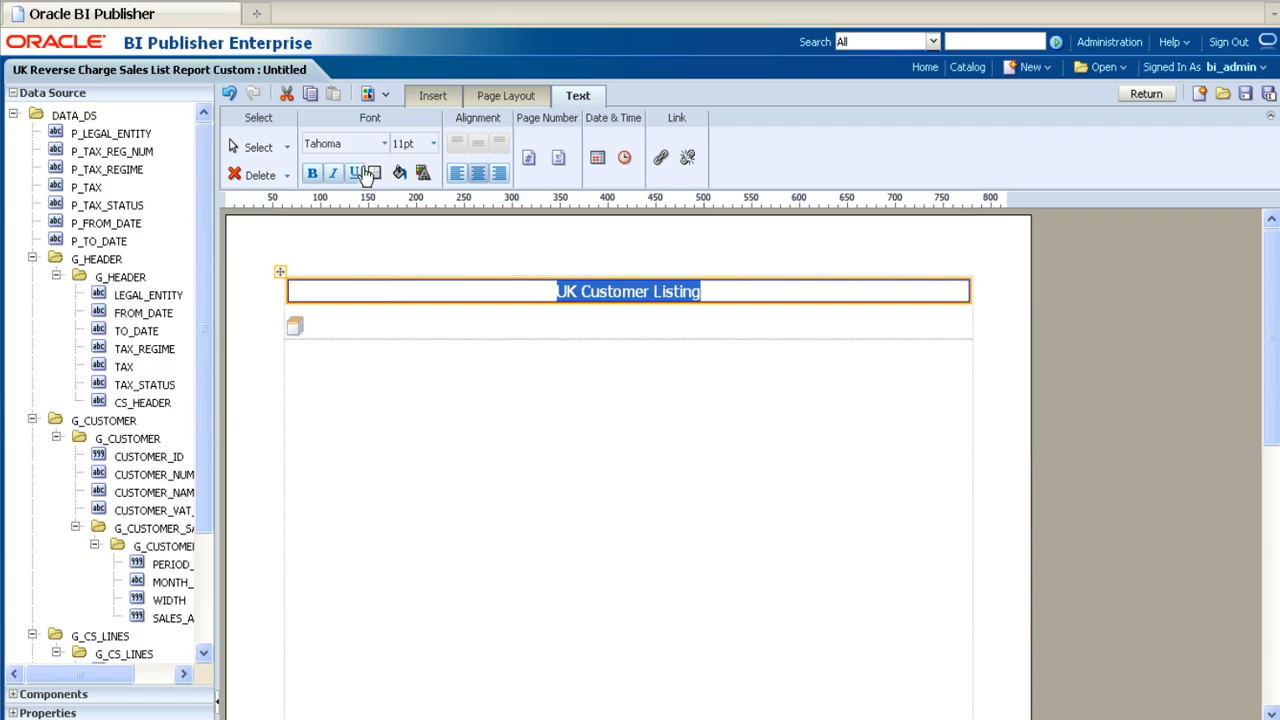
left_click(432, 144)
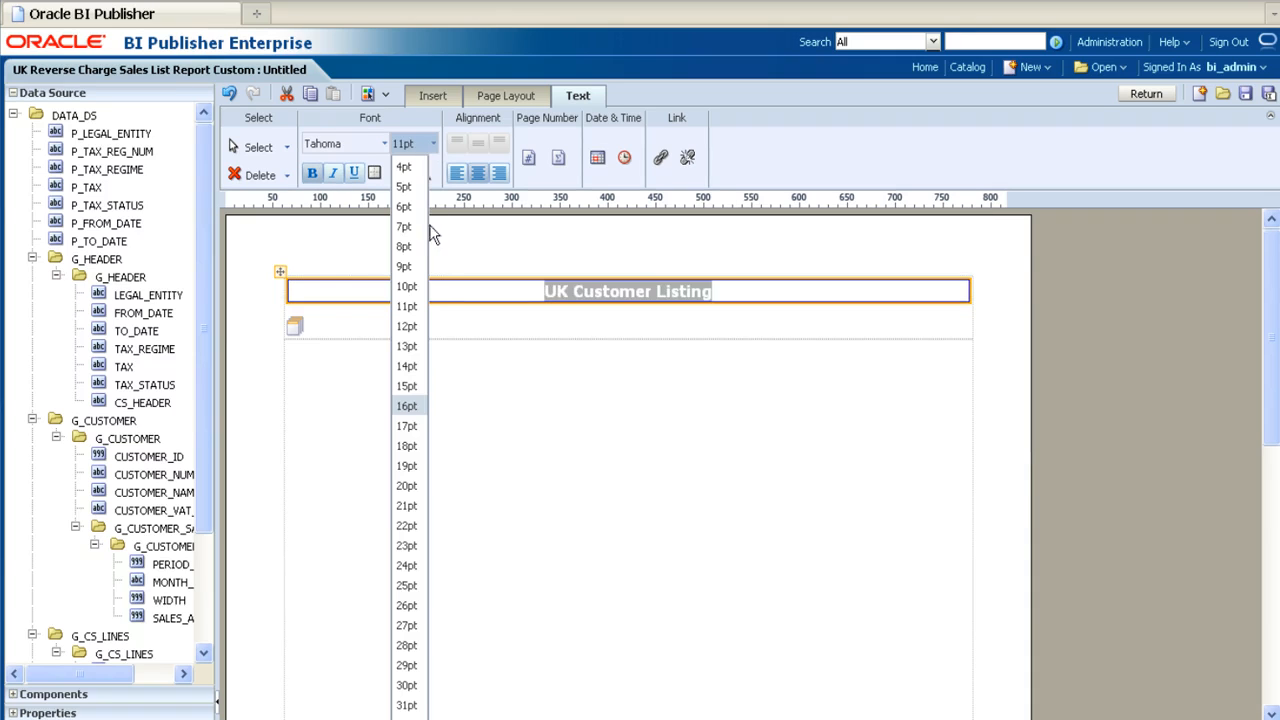
mouse_move(412, 414)
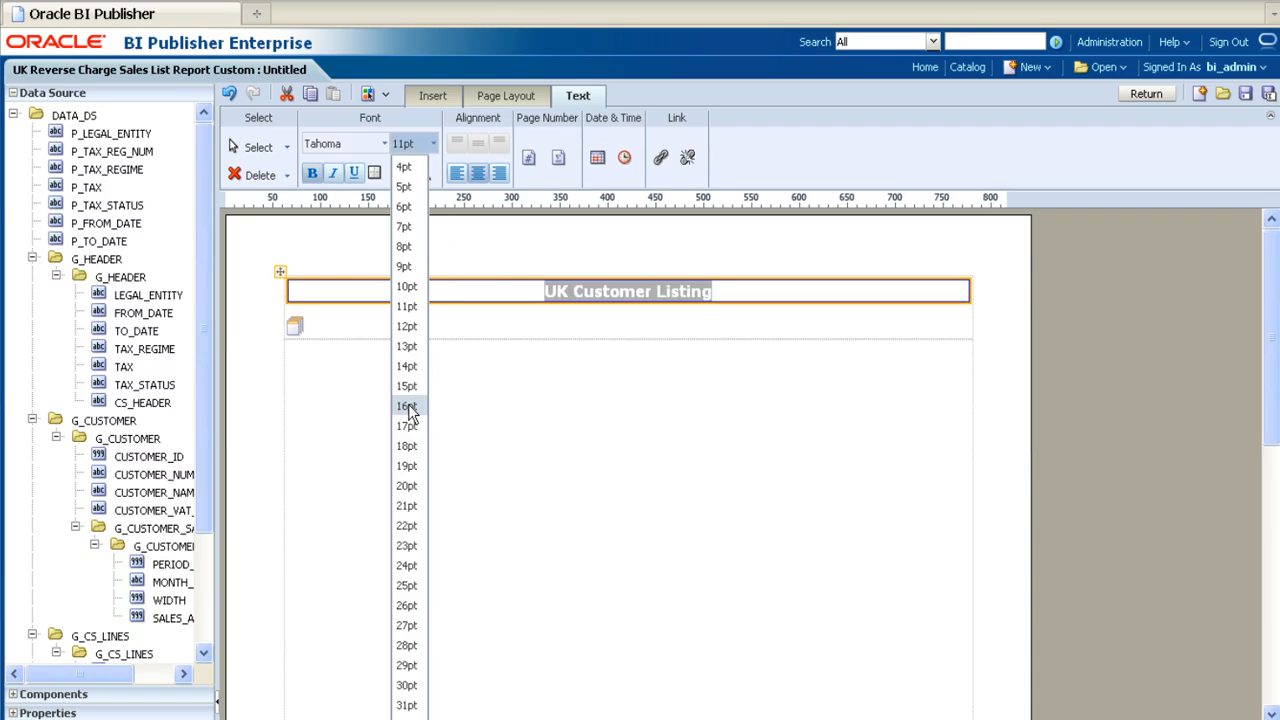
left_click(404, 406)
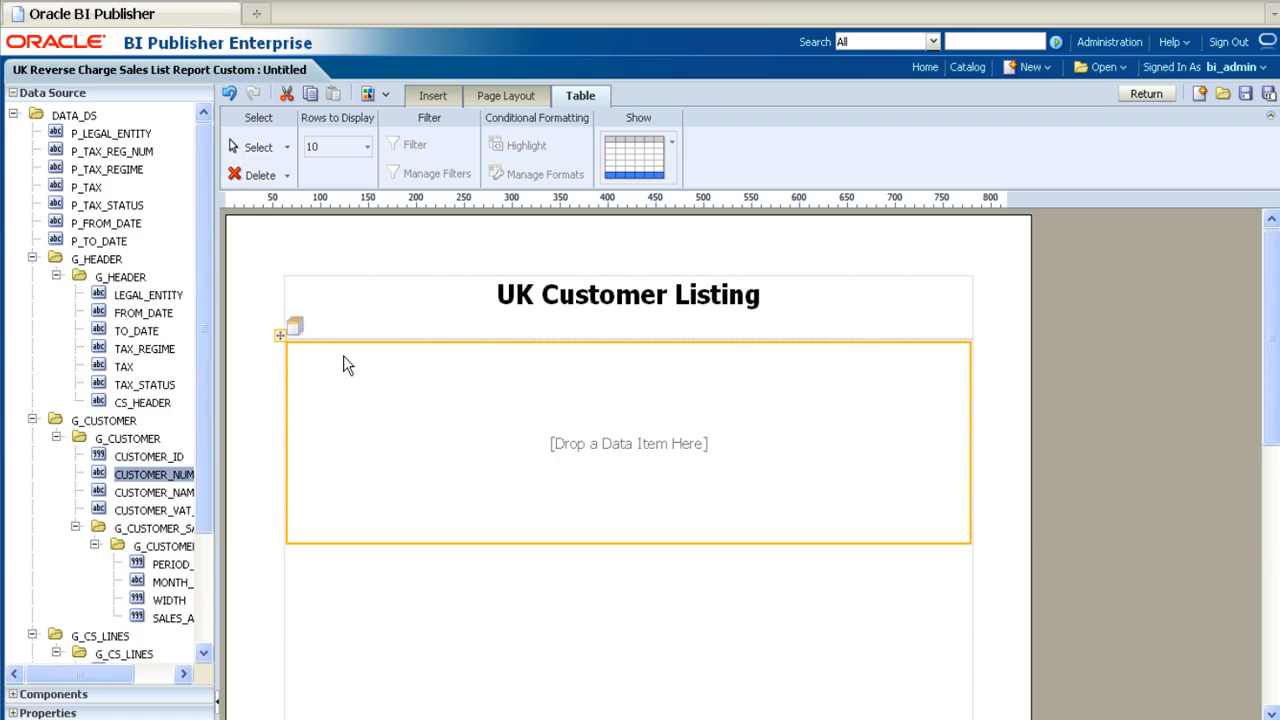
Drag CUSTOMER_NUMBER, CUSTOMER_NAME and CUSTOMER_VAT_REG_NUM from the data source into the table columns
left_click_drag(154, 474, 344, 360)
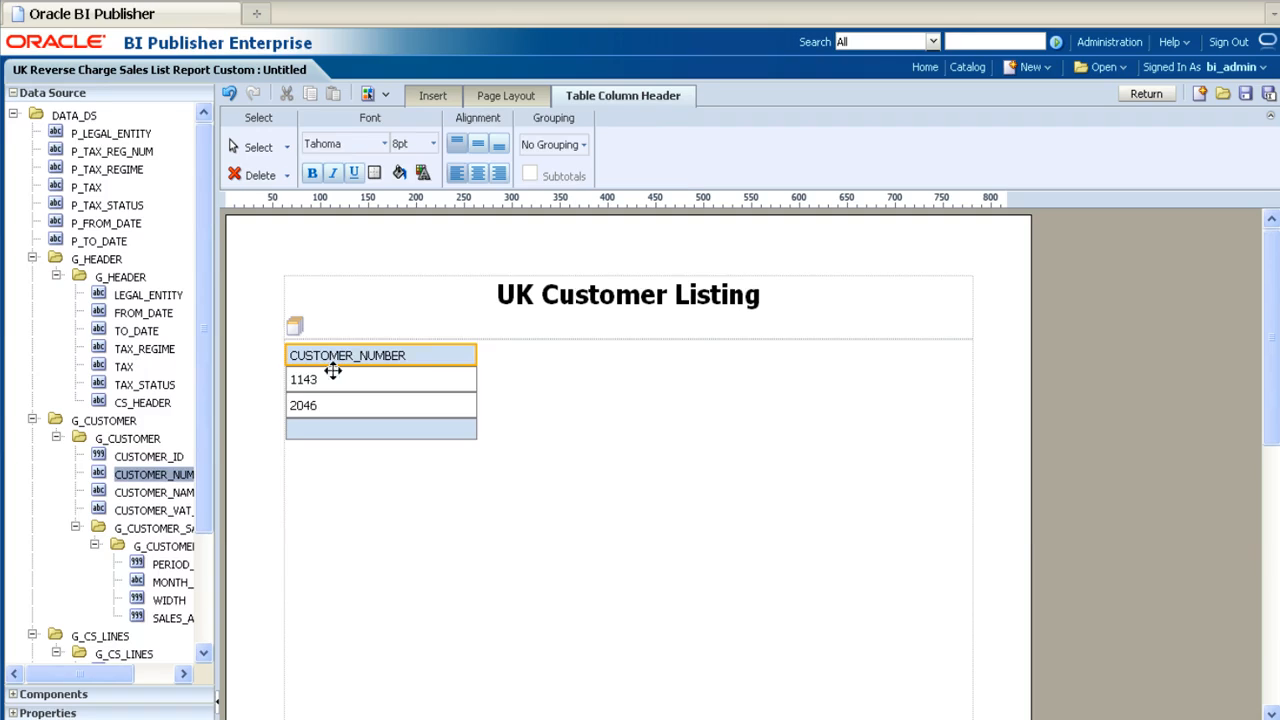
mouse_move(136, 500)
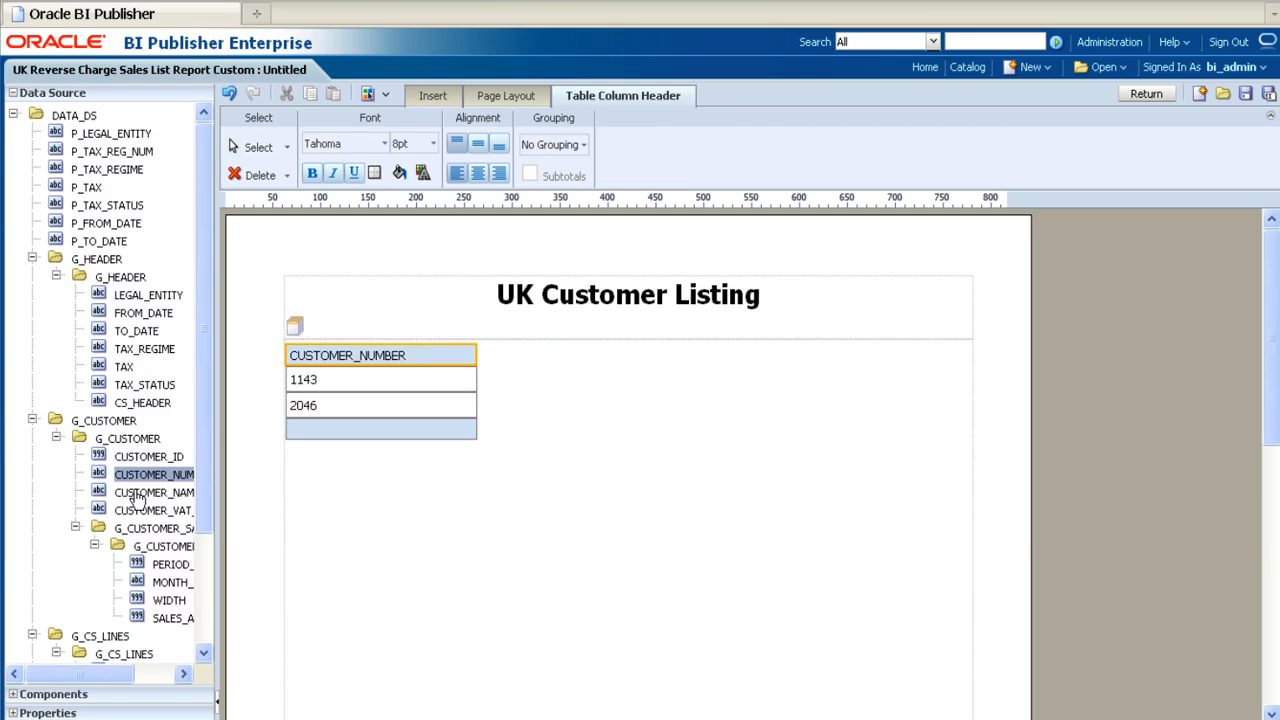
left_click(154, 492)
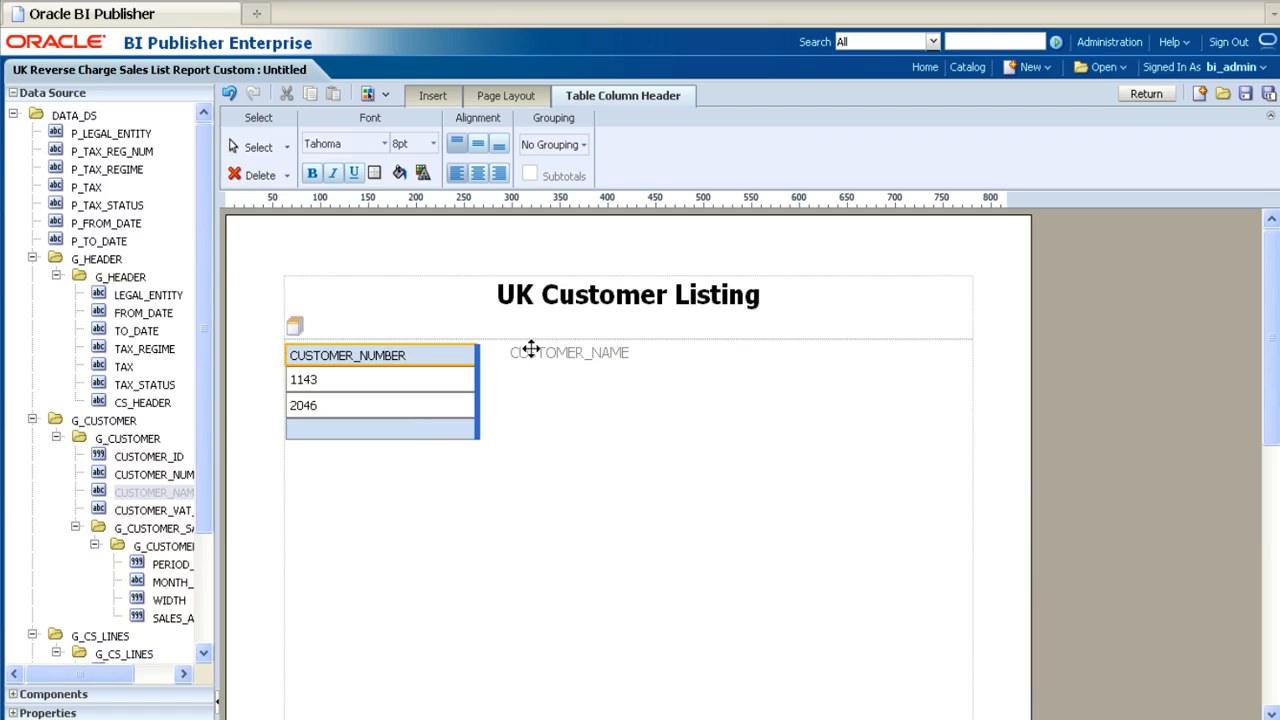
left_click_drag(154, 492, 570, 352)
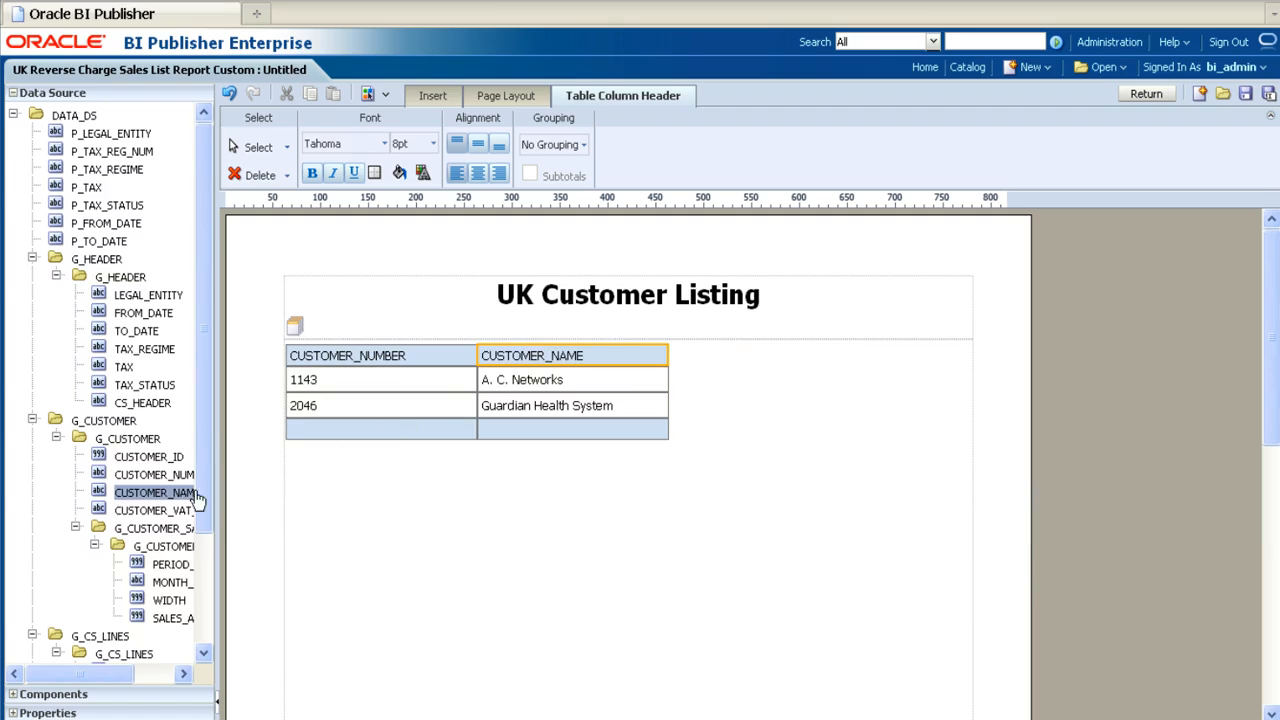
left_click(152, 510)
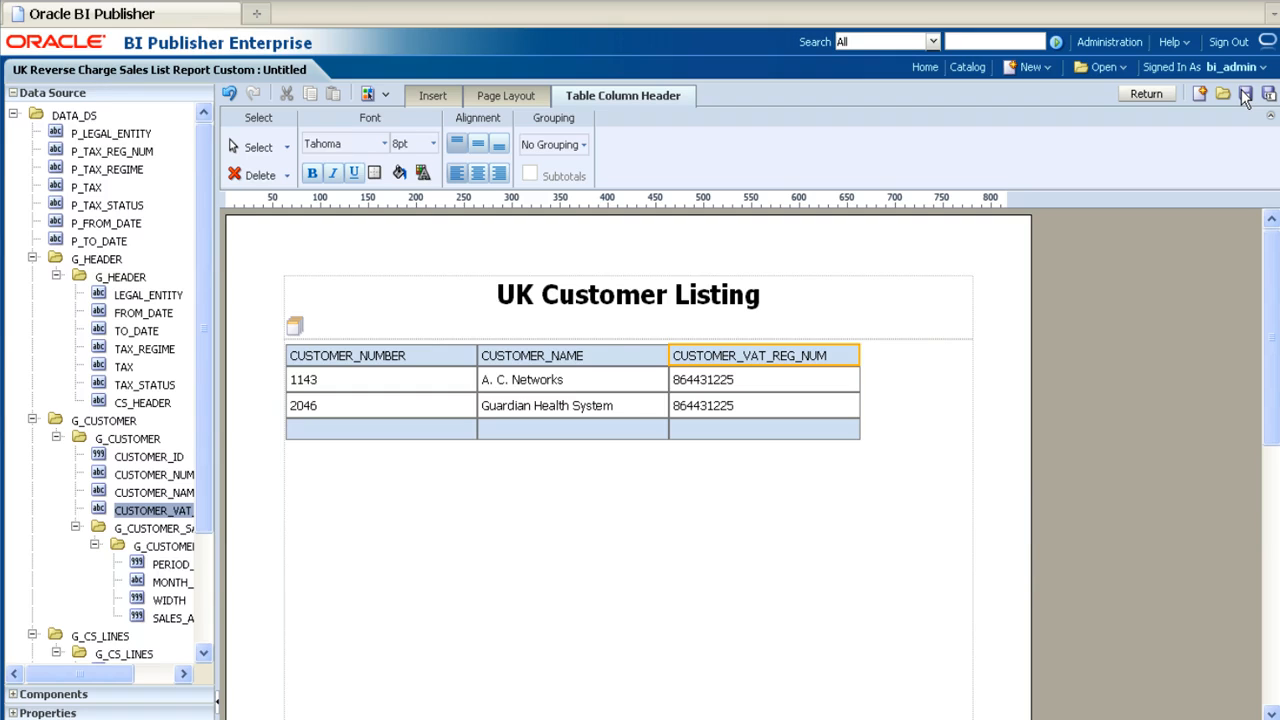
Save the layout with the name 'UK Customer Listing'
left_click(1244, 94)
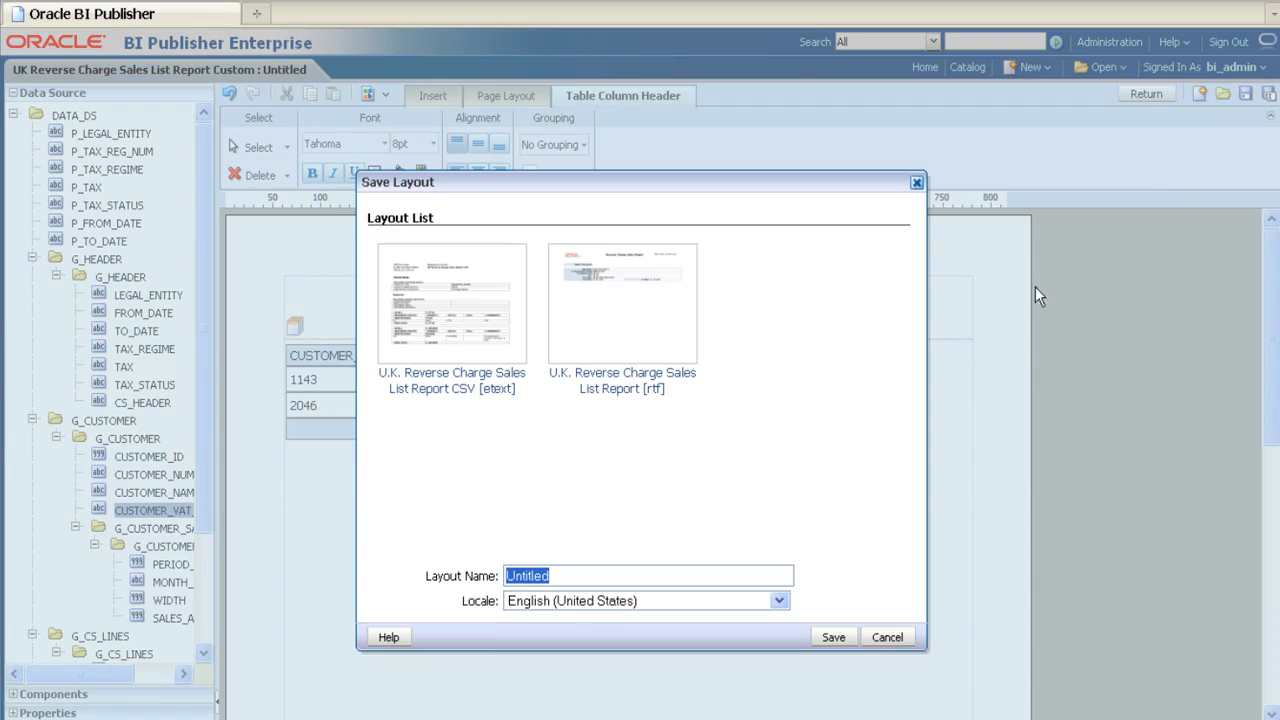
type("UK Customer Listing")
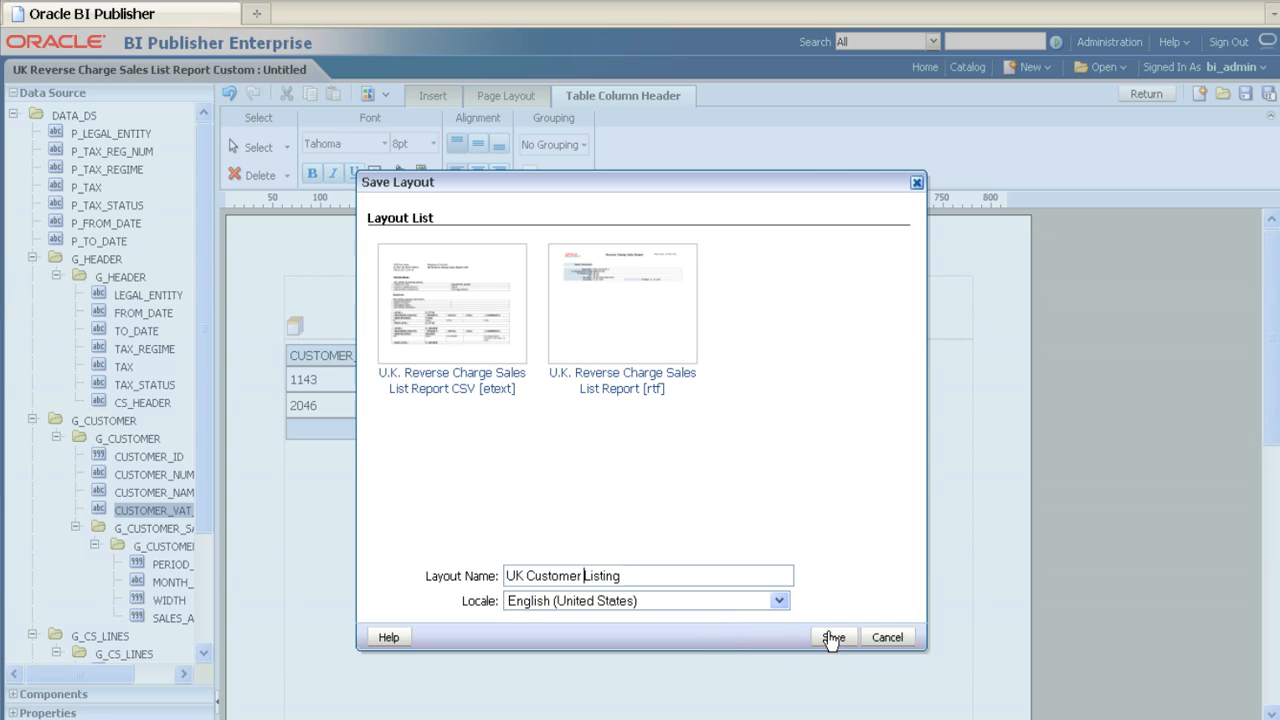
left_click(832, 636)
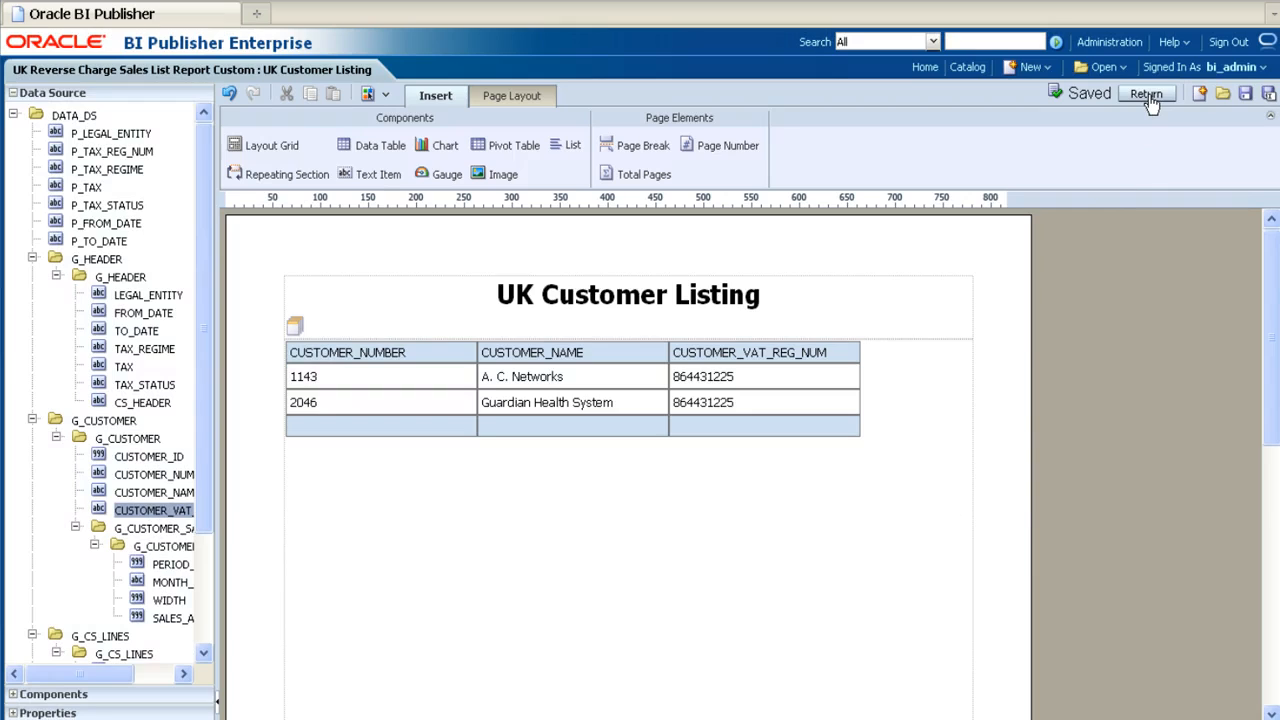
Return to the report, view it on the UK Customer Listing tab and apply the 2007 UK VAT parameters
left_click(1146, 94)
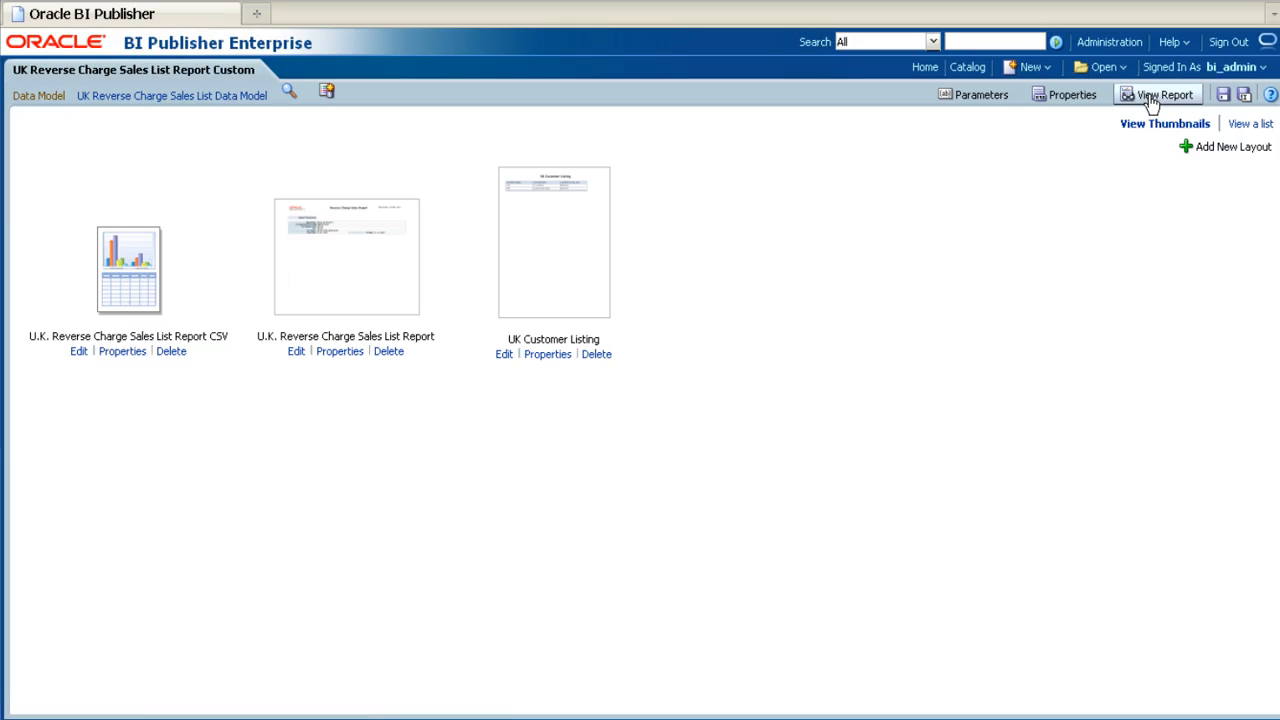
mouse_move(1150, 94)
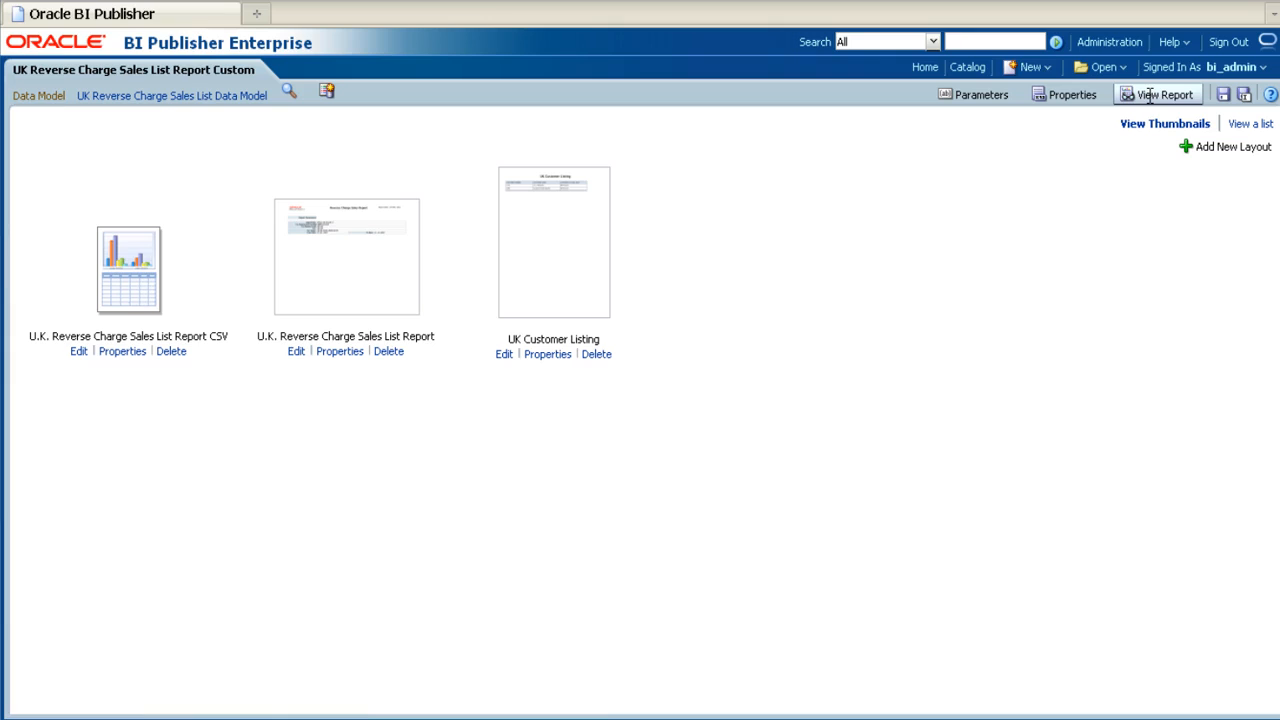
left_click(1160, 94)
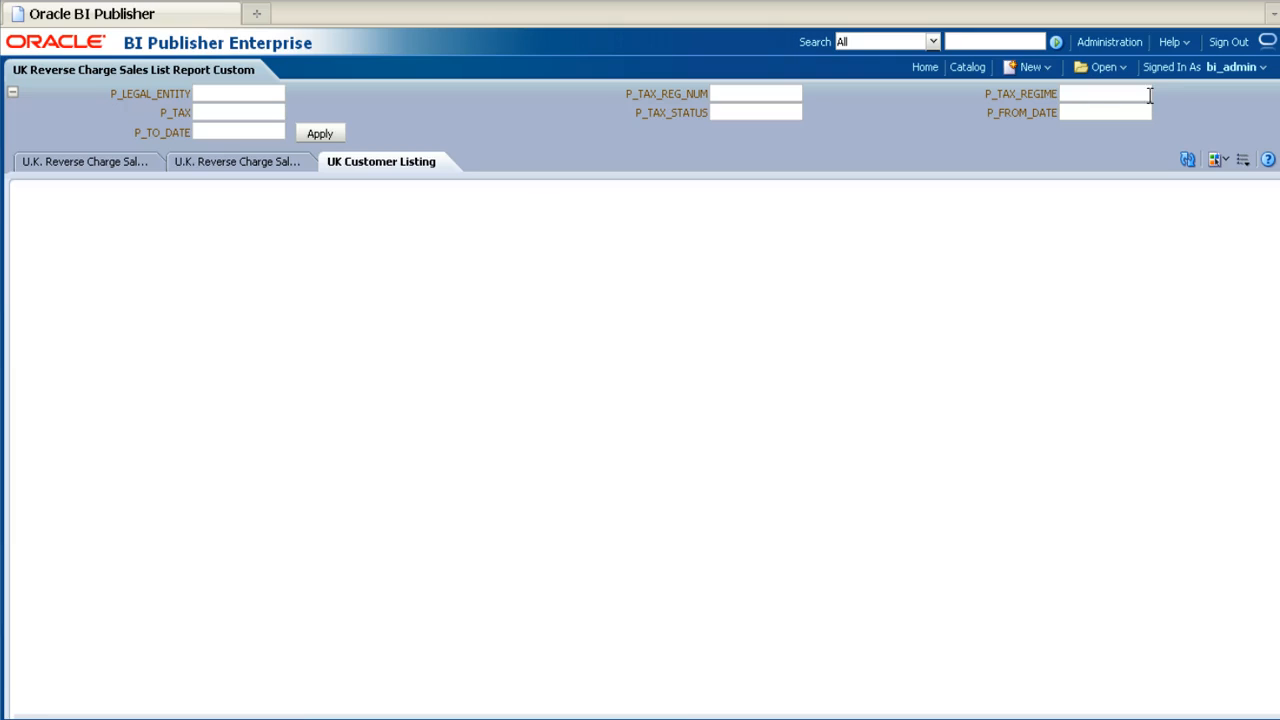
mouse_move(700, 132)
type("2007-01-01")
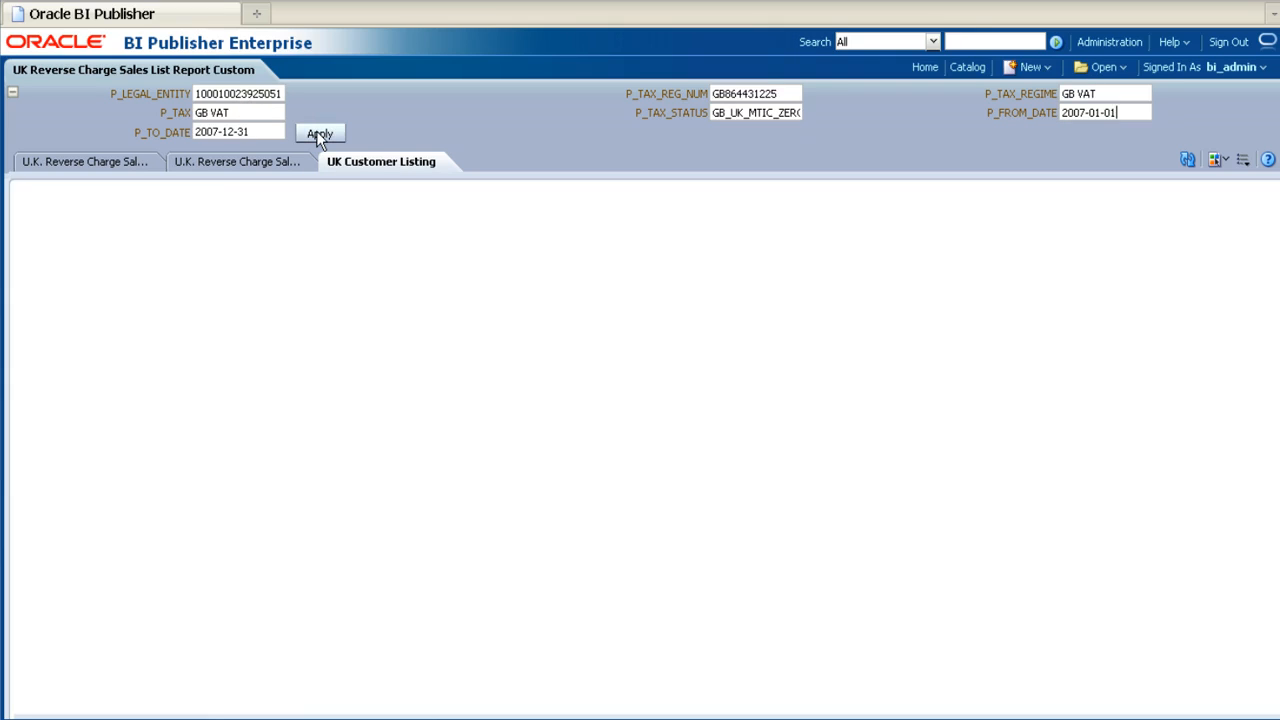
left_click(320, 132)
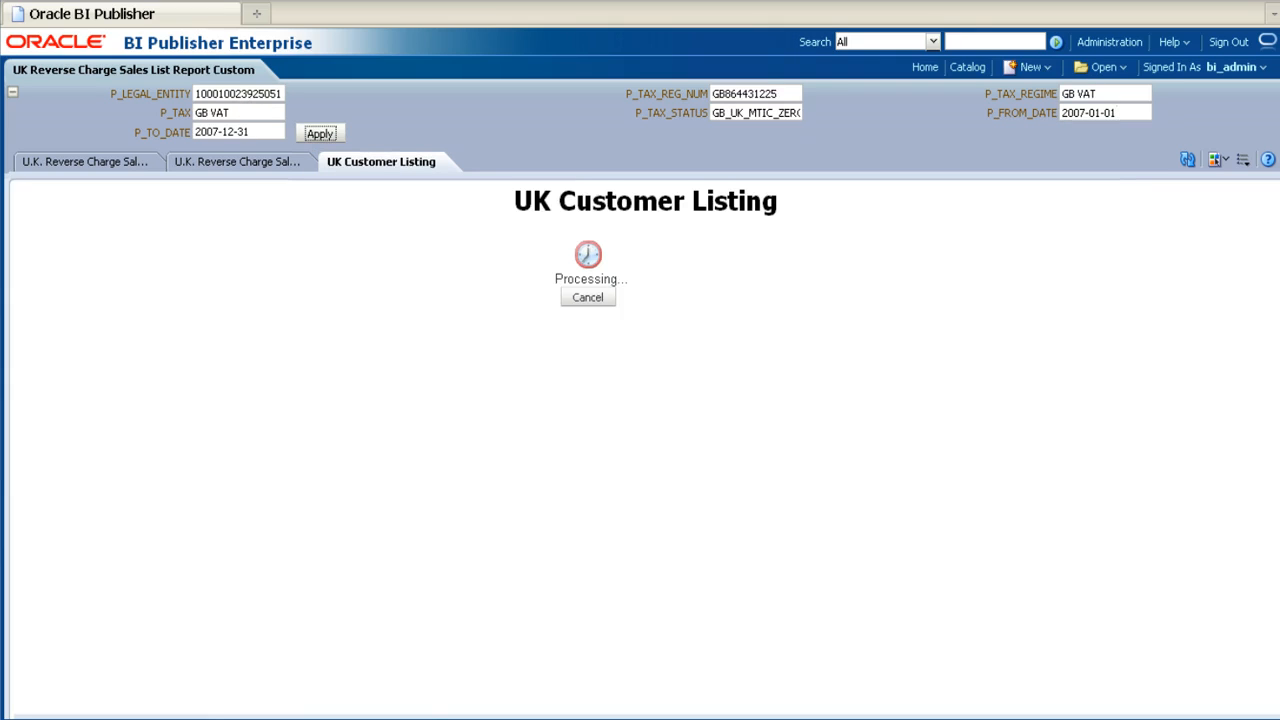